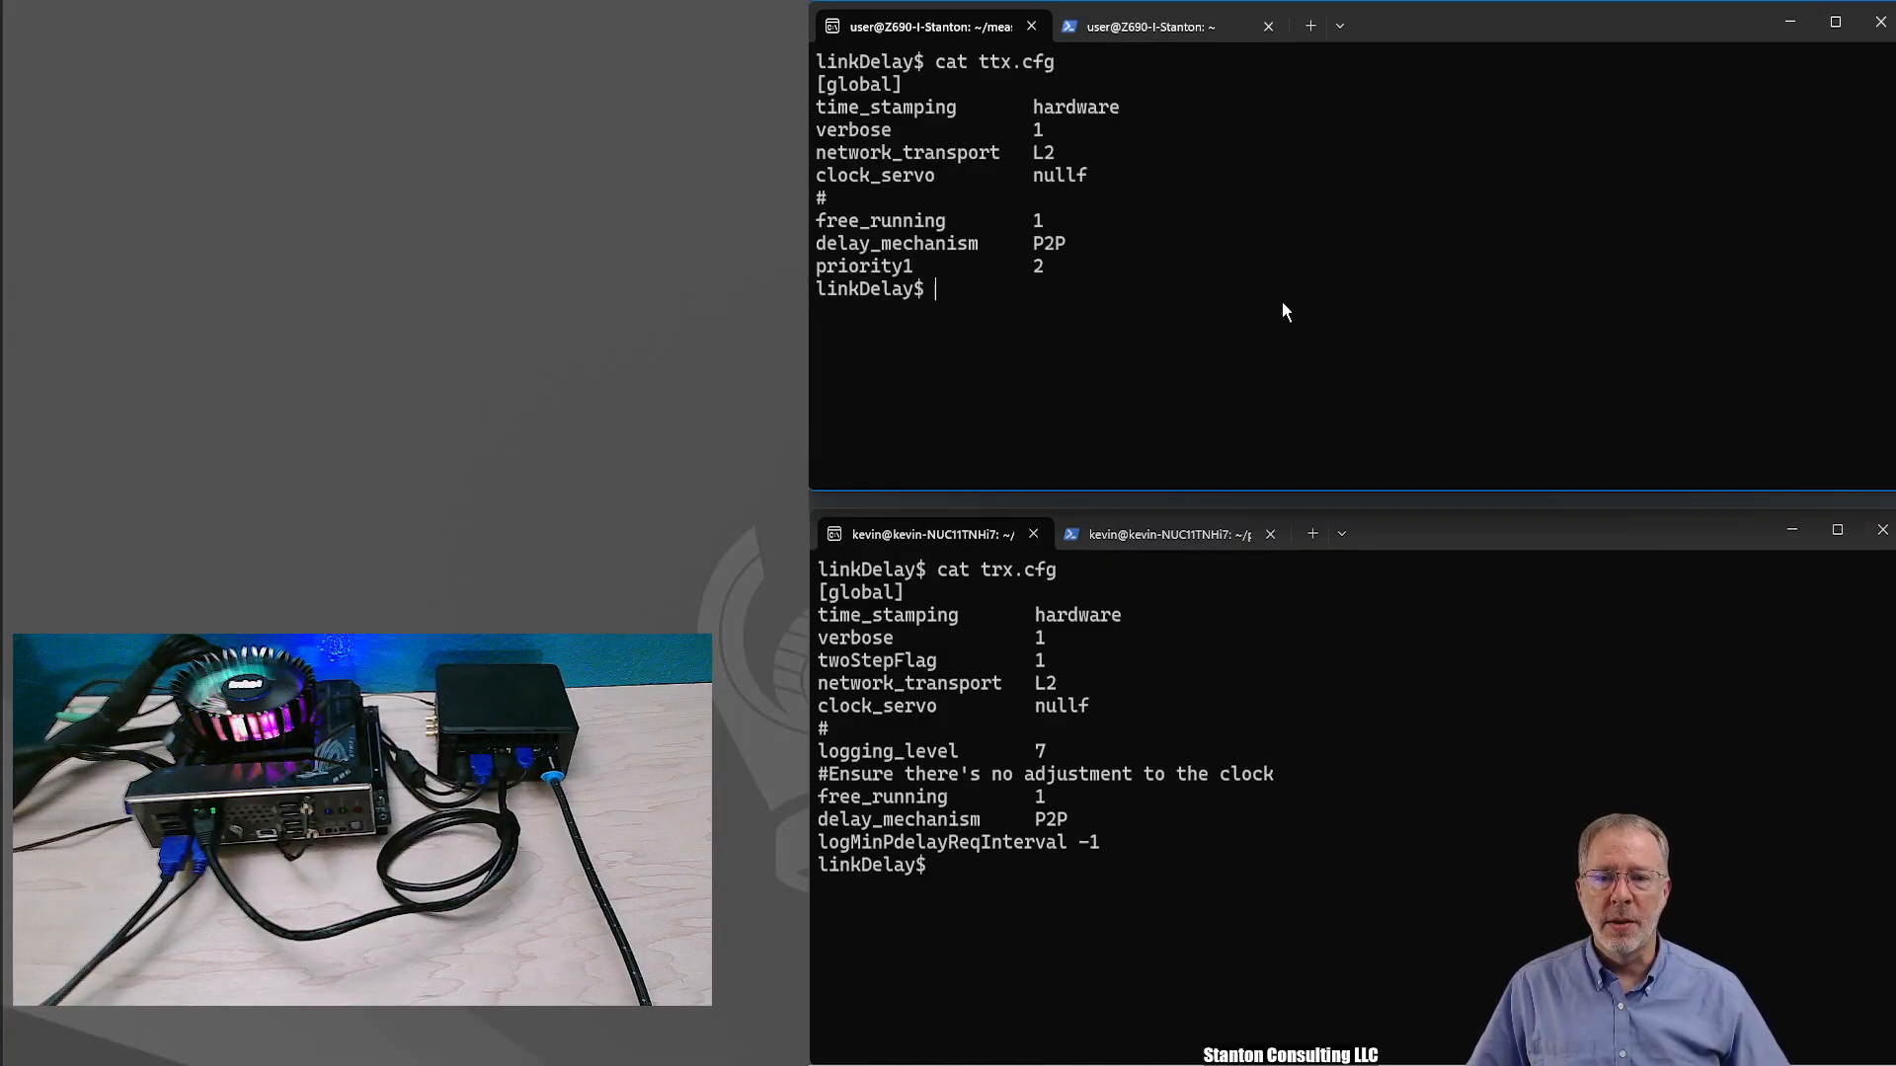
mouse_move(1358, 267)
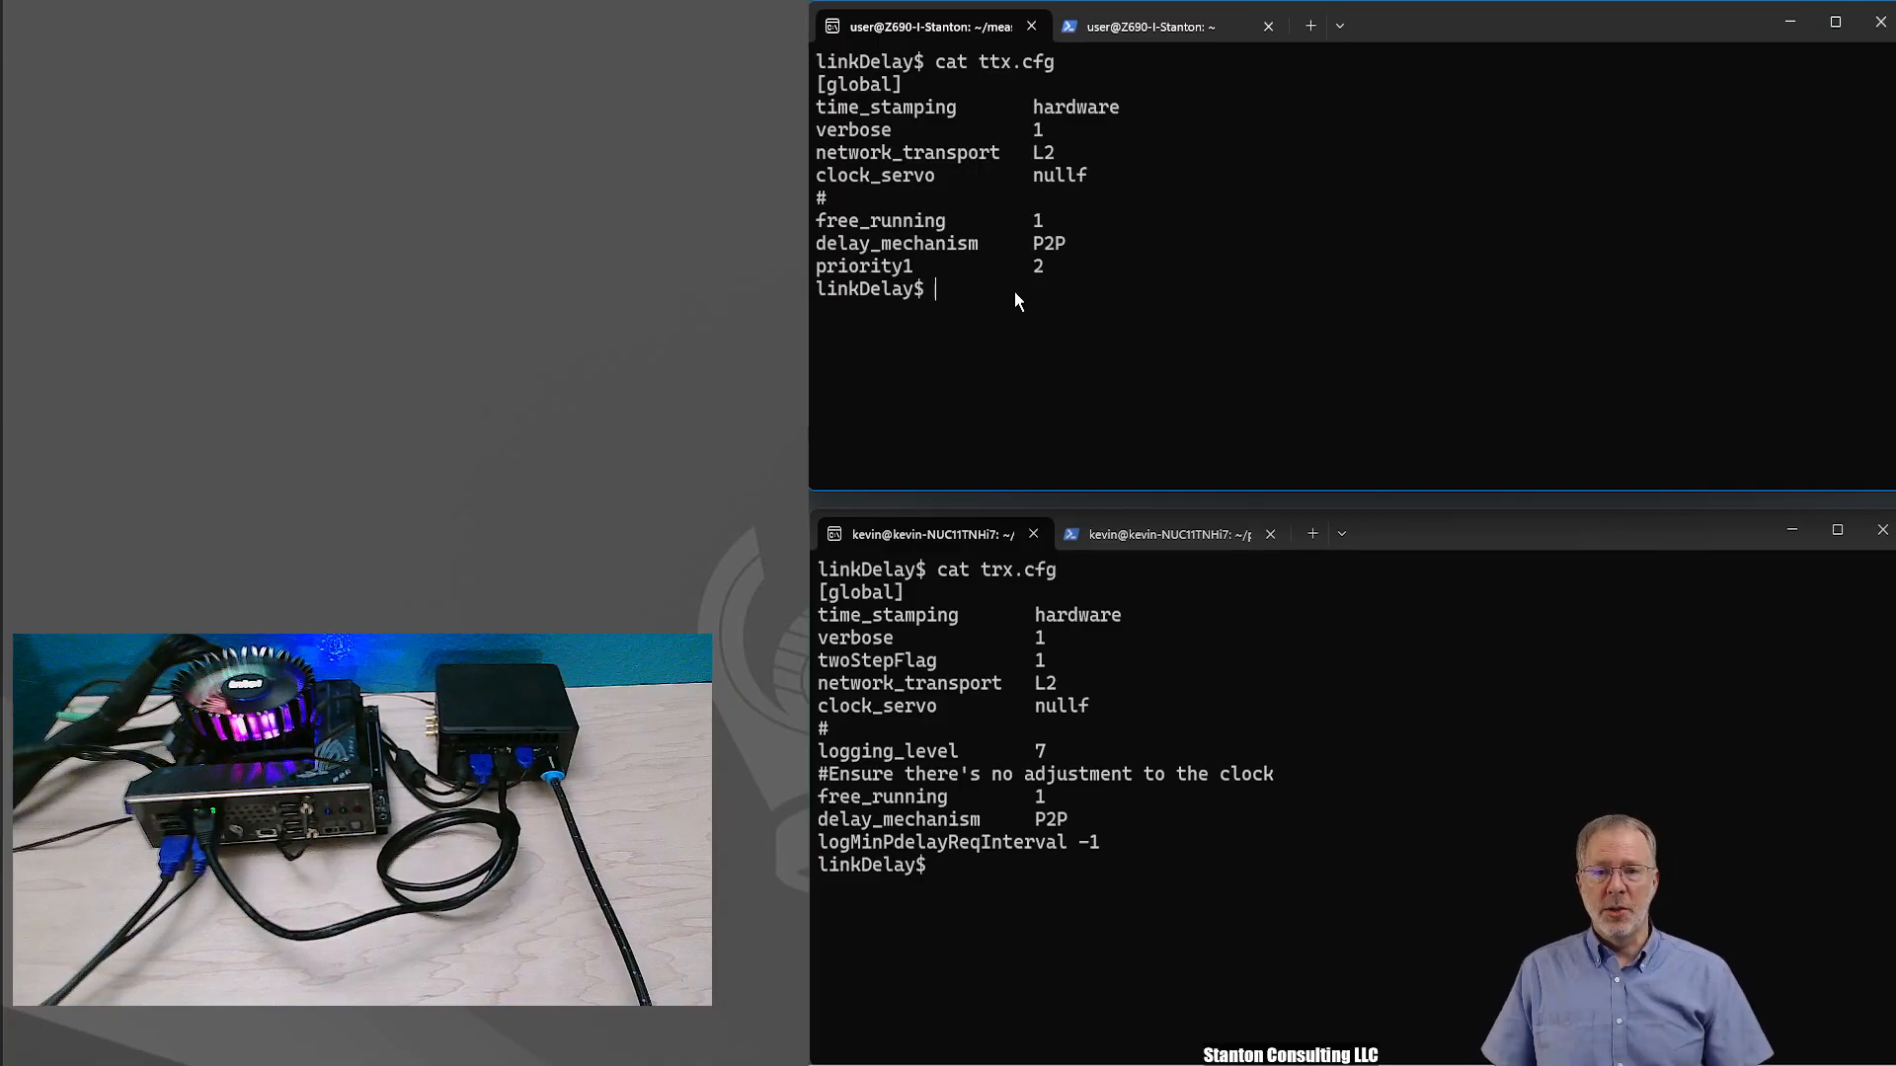
- Set time_stamping to software in ttx.cfg, then type the ptp4l command for enp5s0 with ttx.cfg
type("vim")
type(":qw")
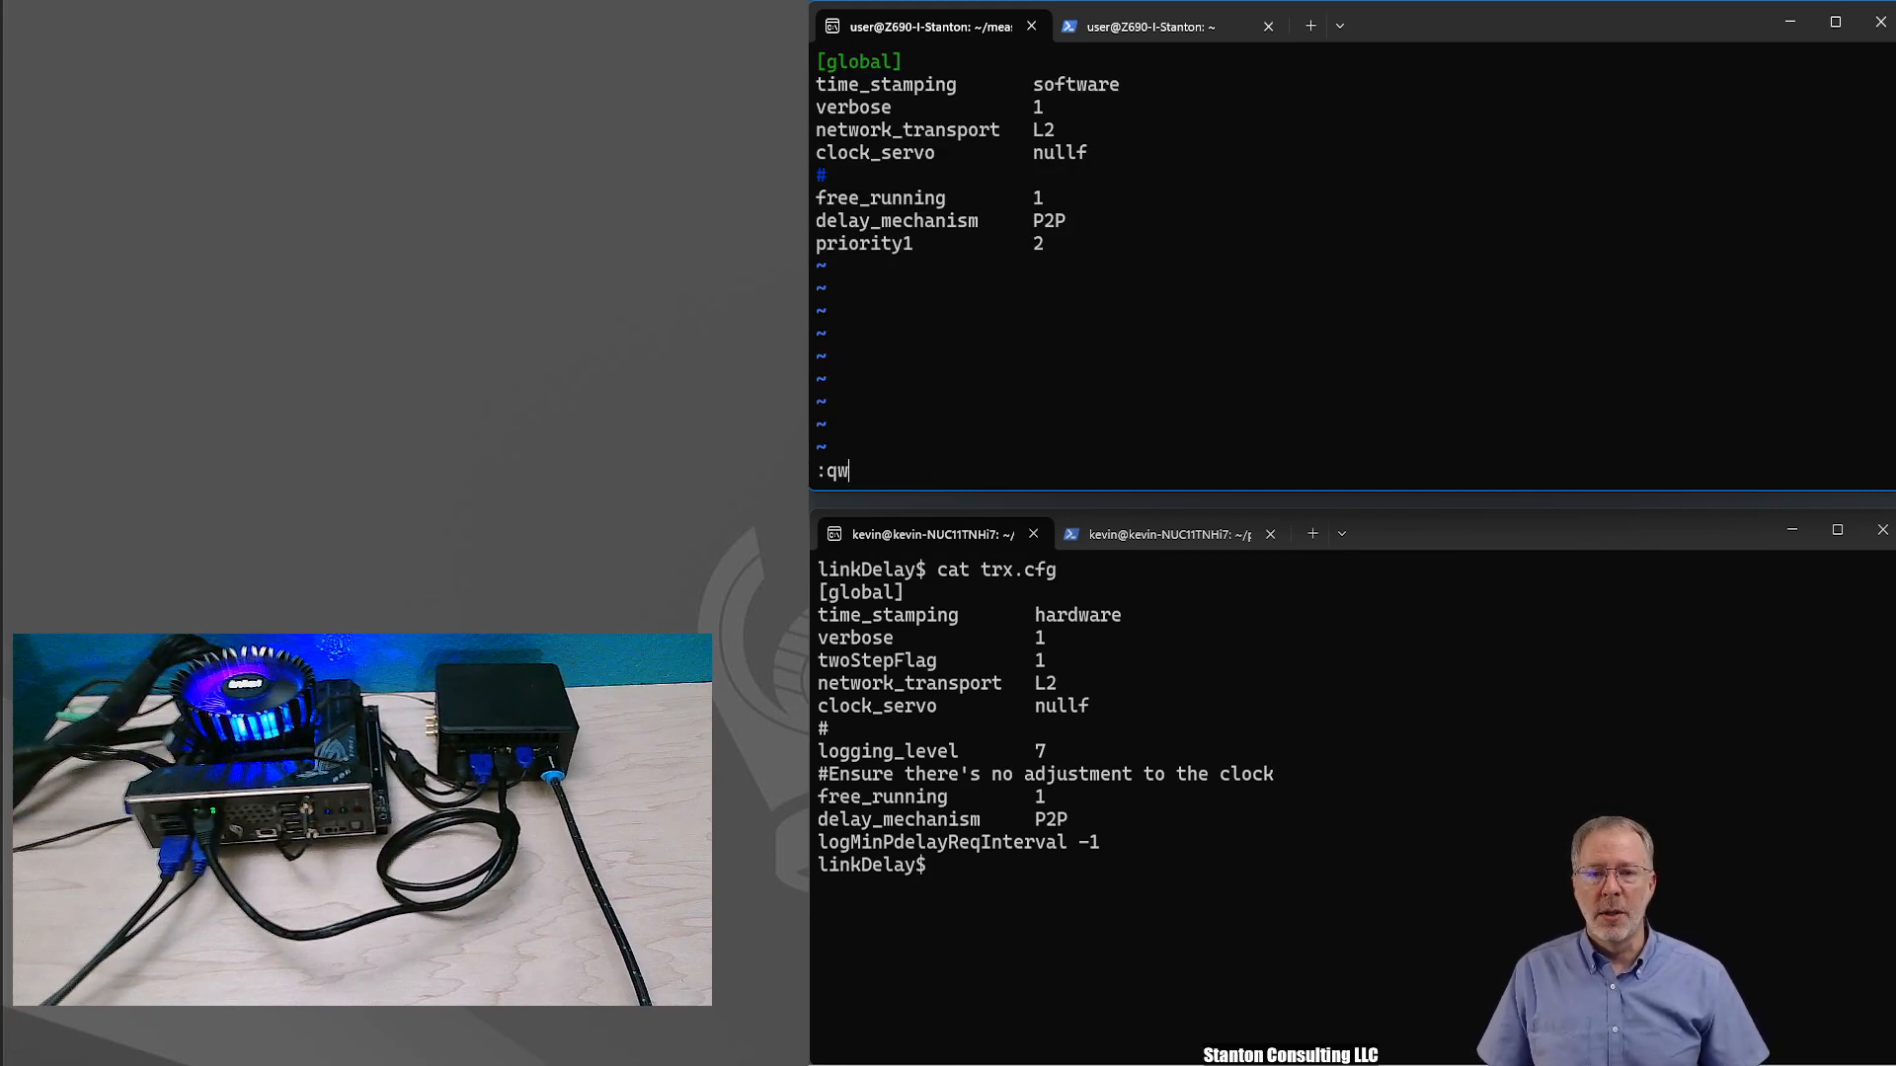
key("Return")
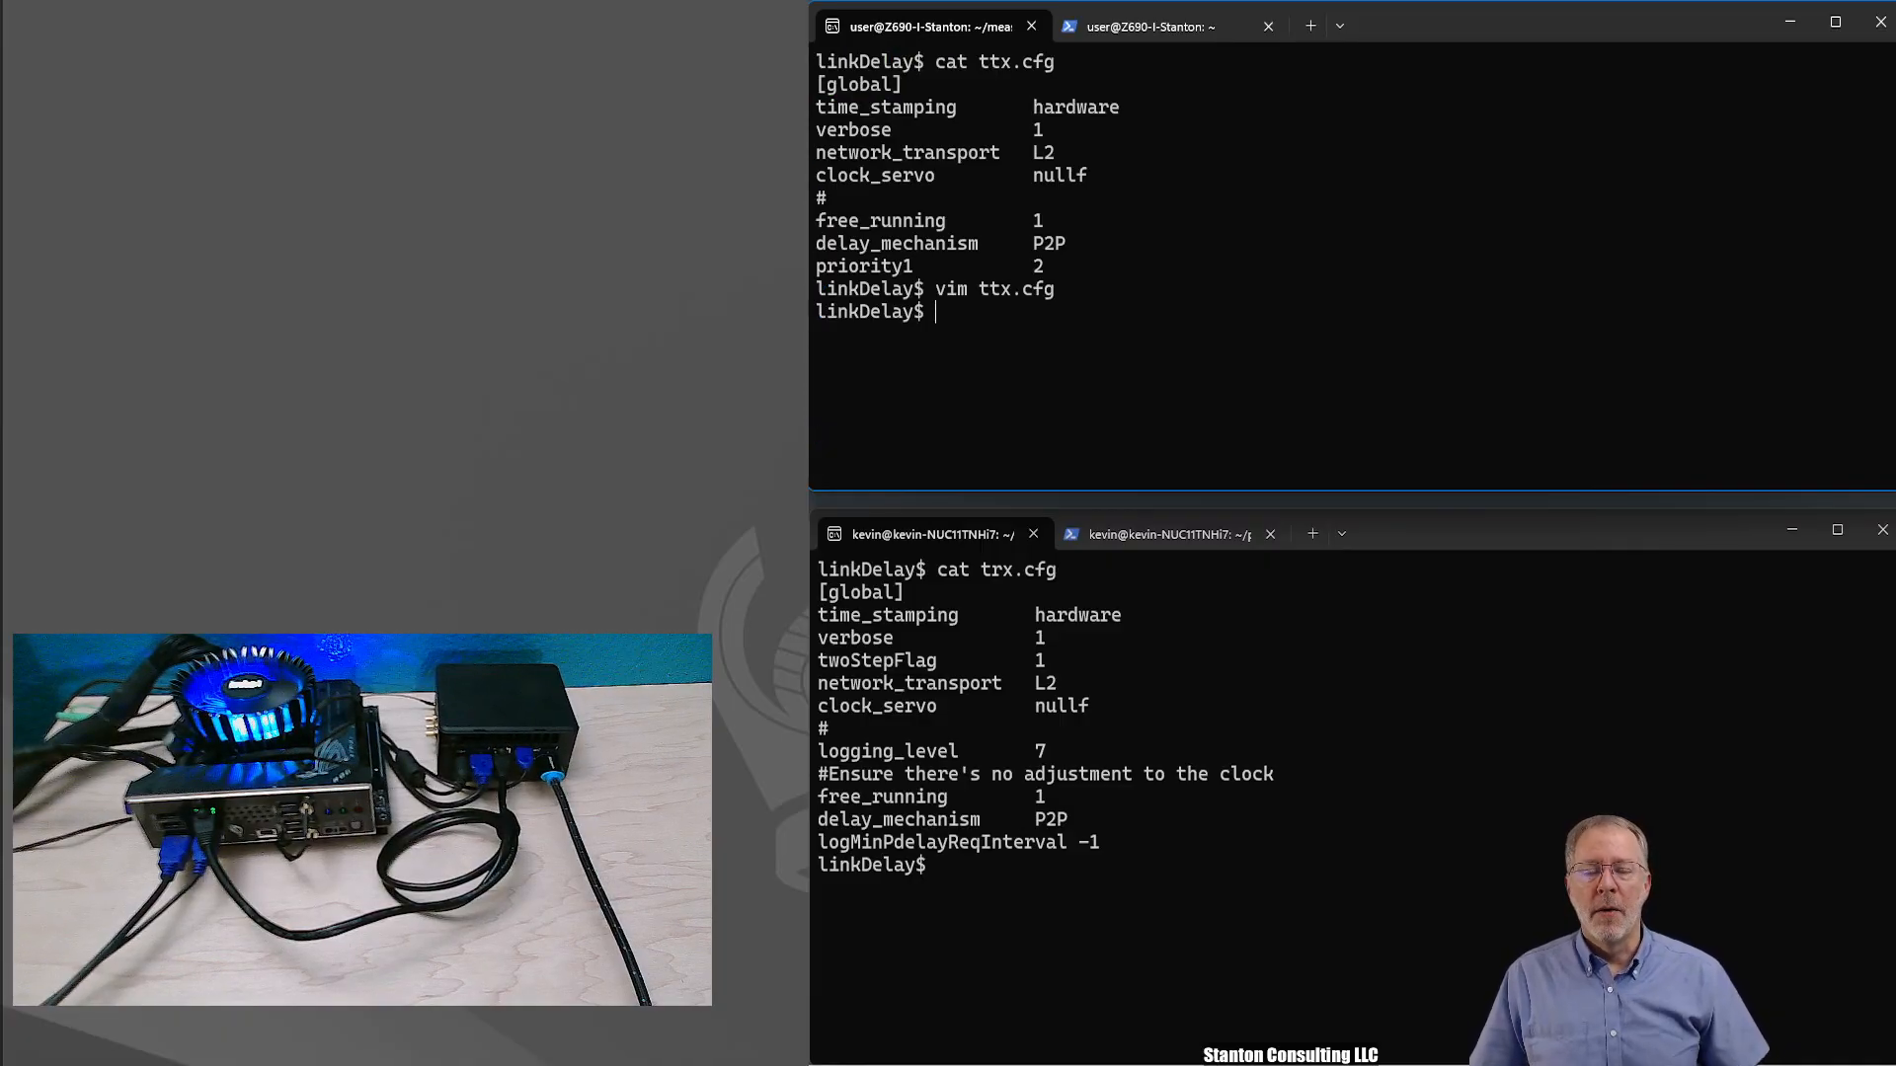
type("vim ttx.cfg")
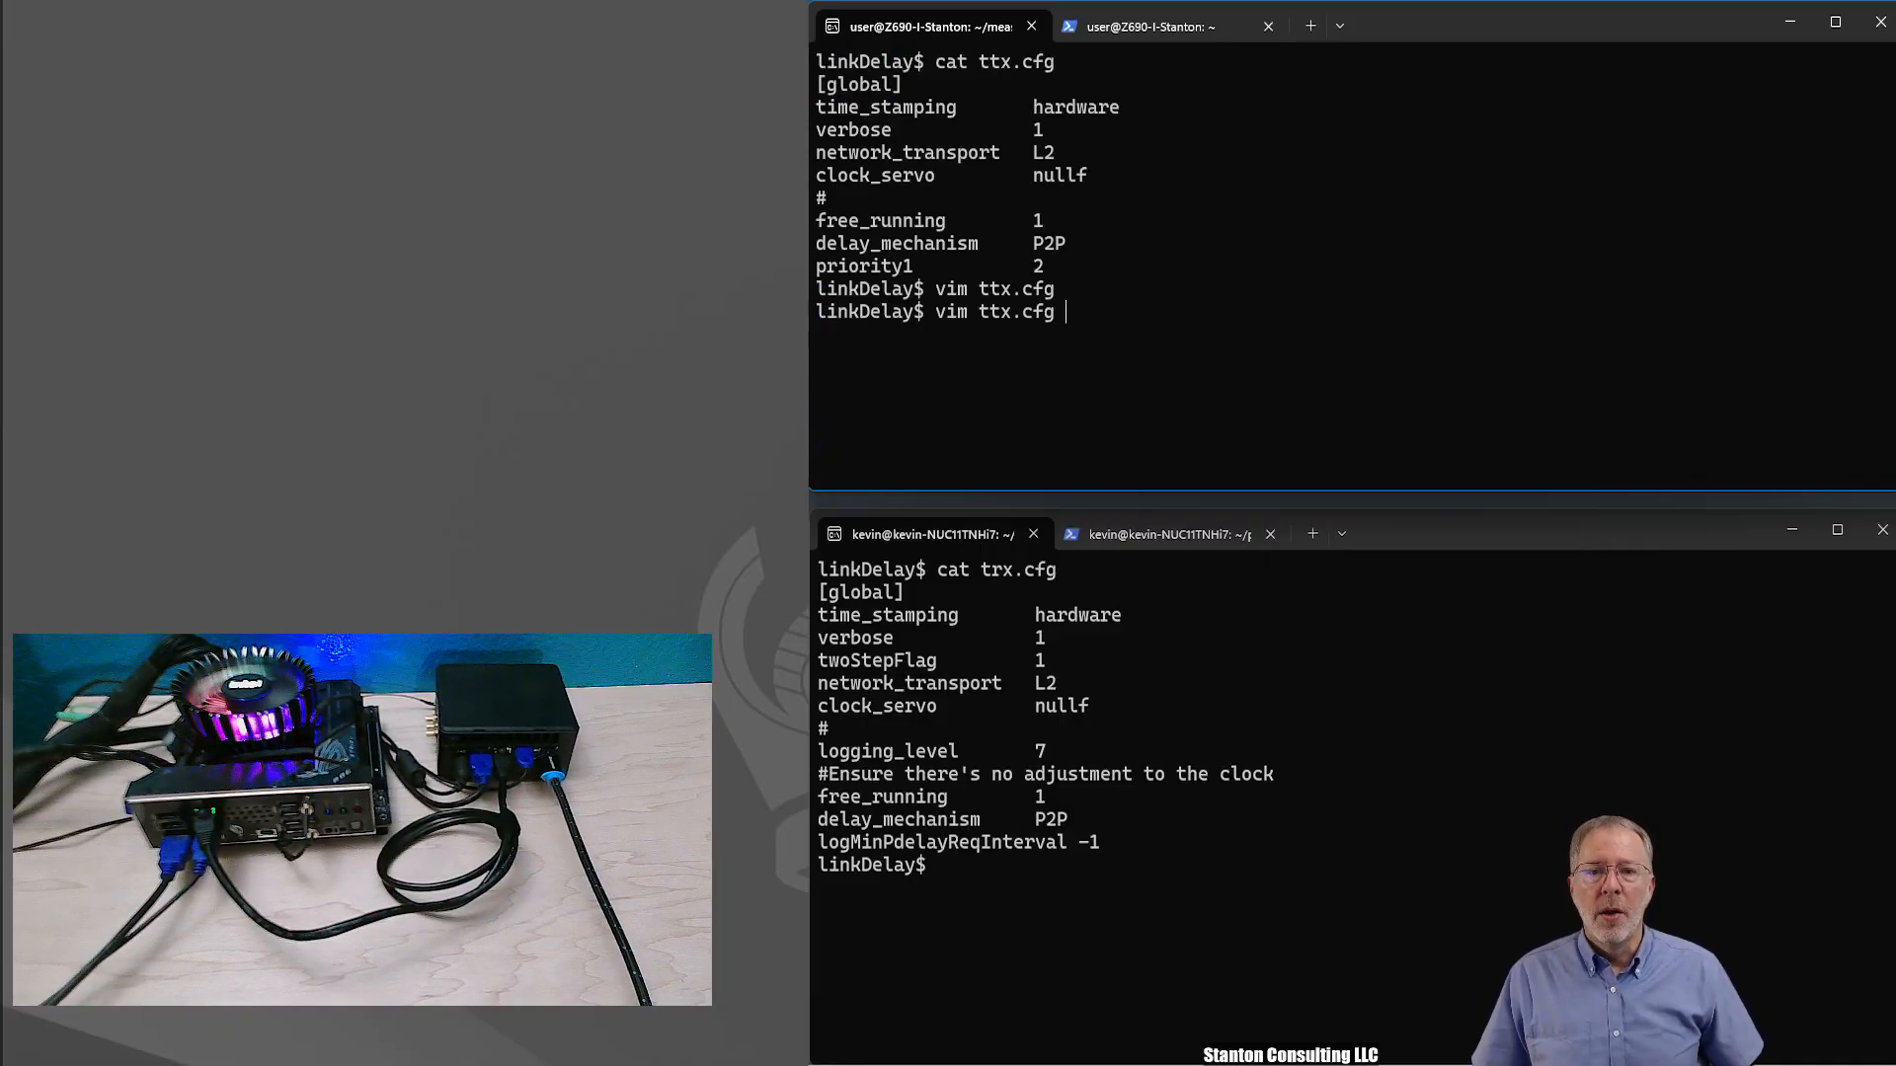
type("sudo ptp4l -i enp5s0 -f ttx.cfg -m -s -l 7")
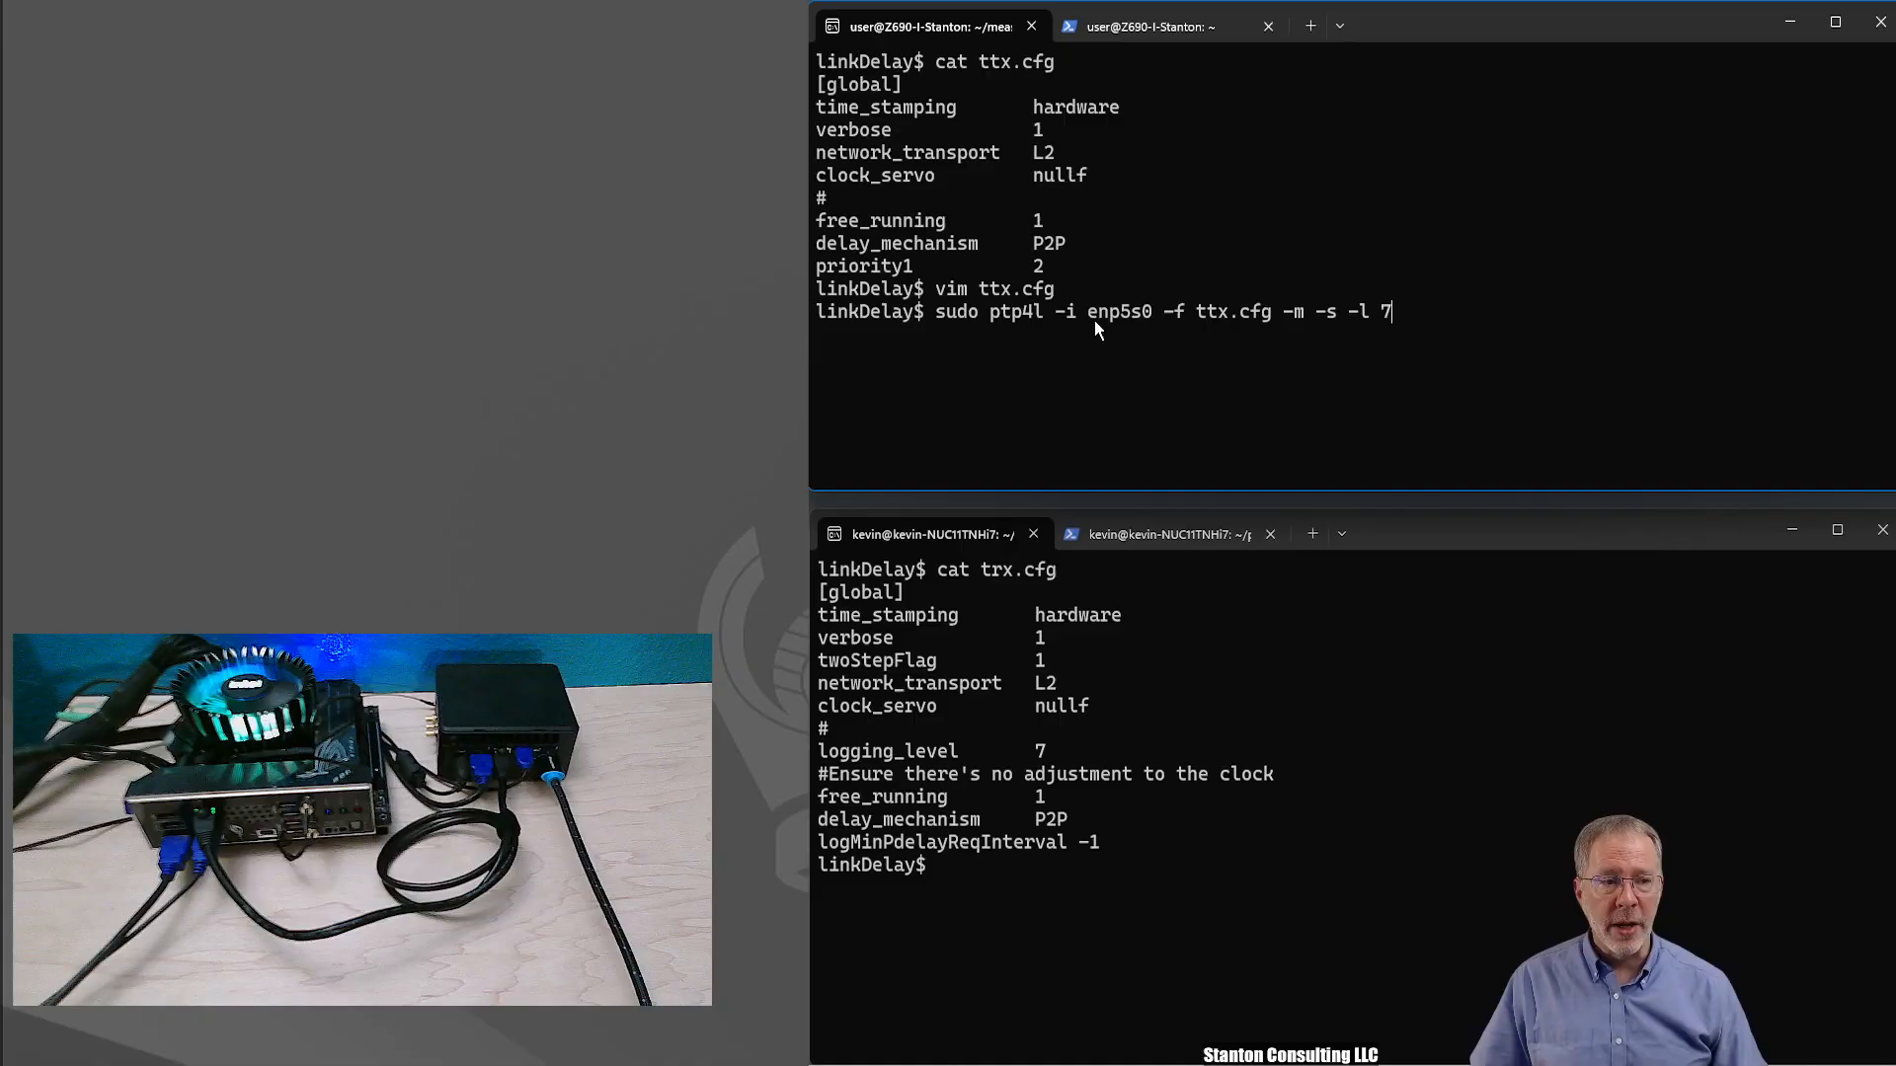
mouse_move(1223, 329)
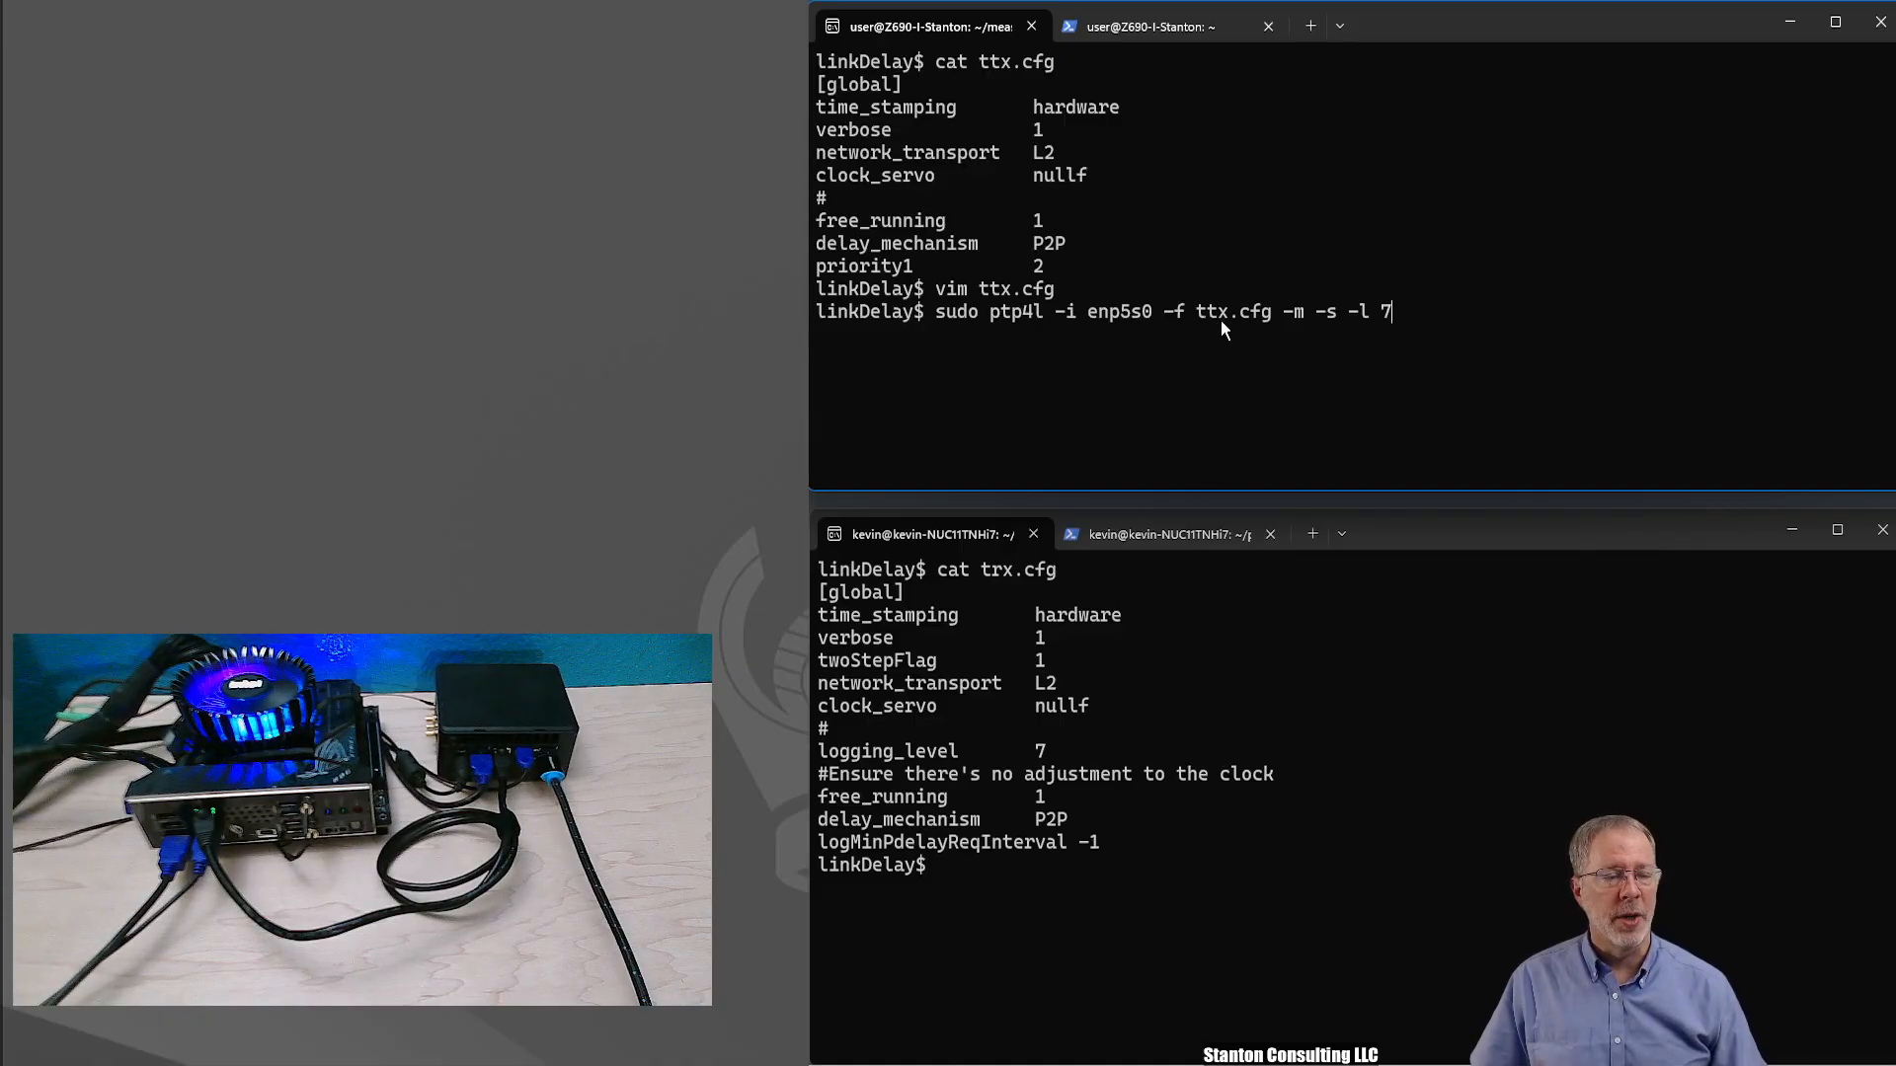
mouse_move(1415, 320)
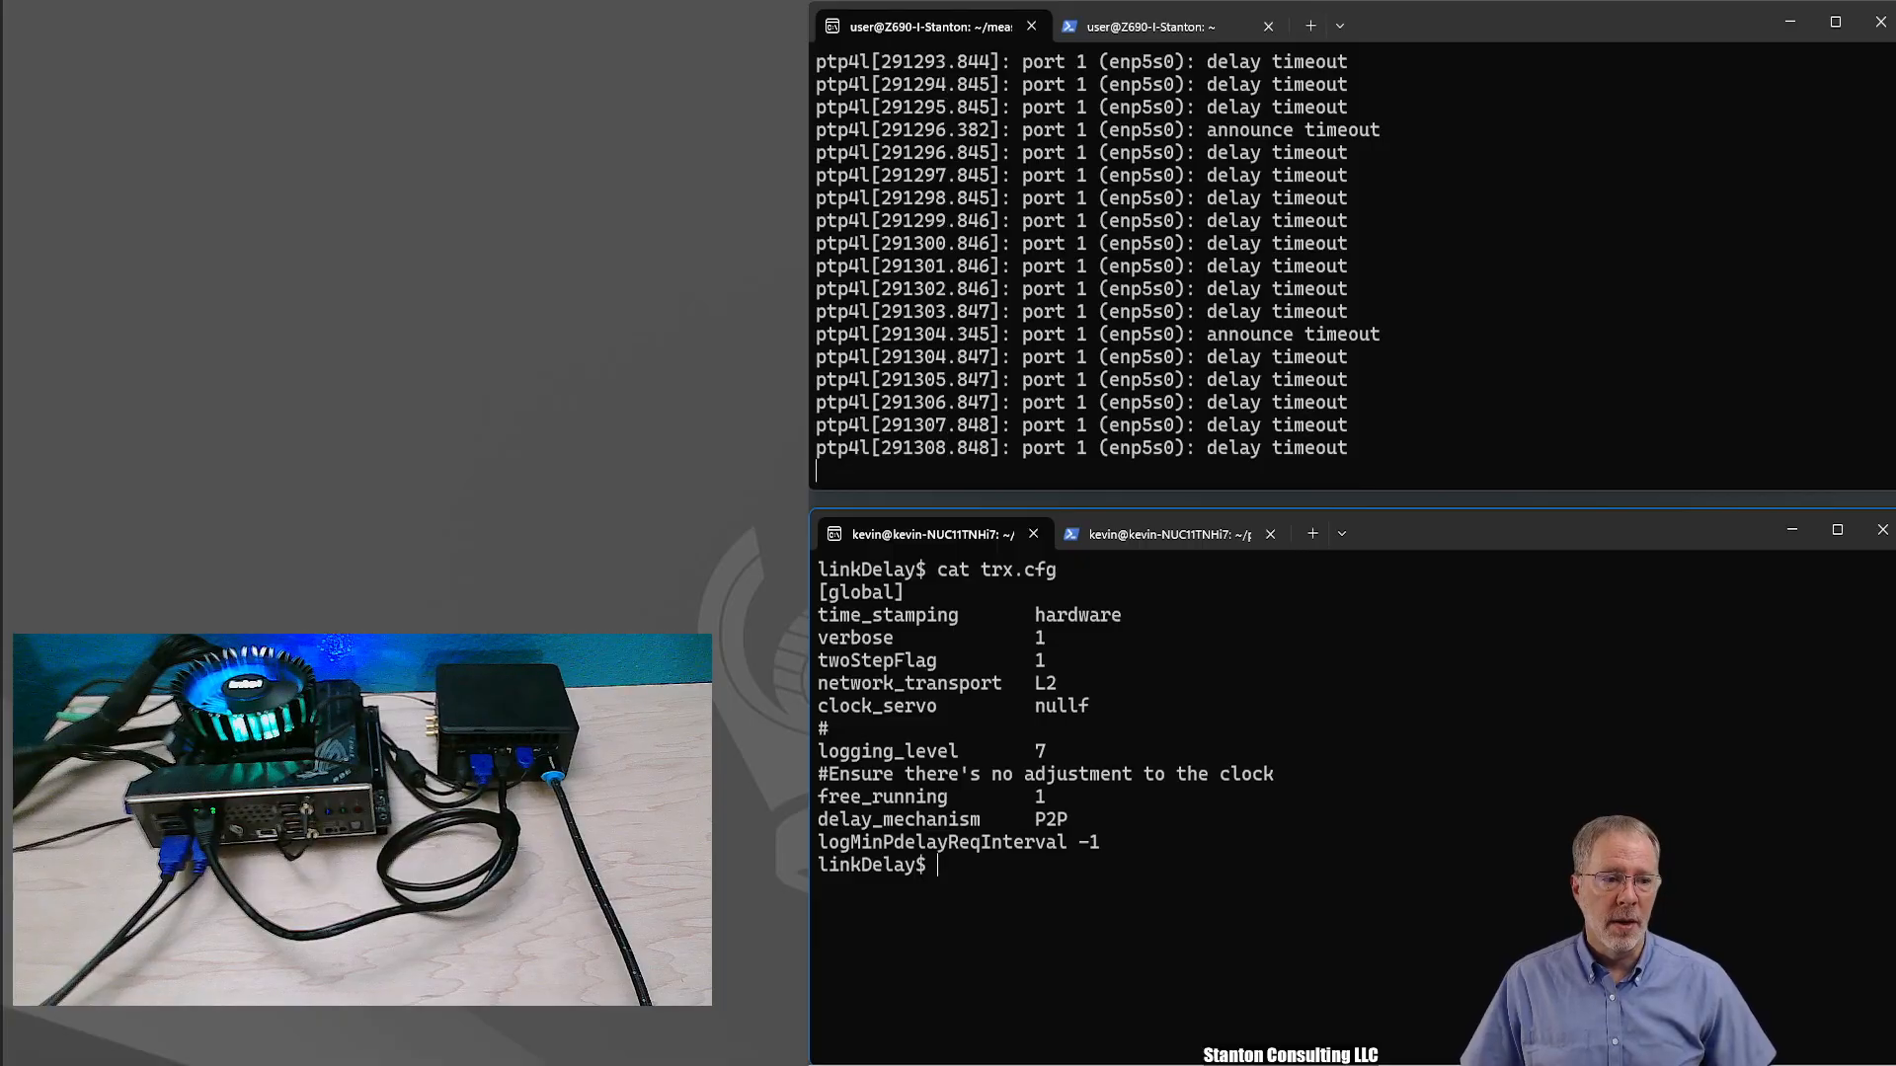
- View doRx with cat, then run sudo ./doRx 300000 to start the live pdelay plot
type("cat doRx")
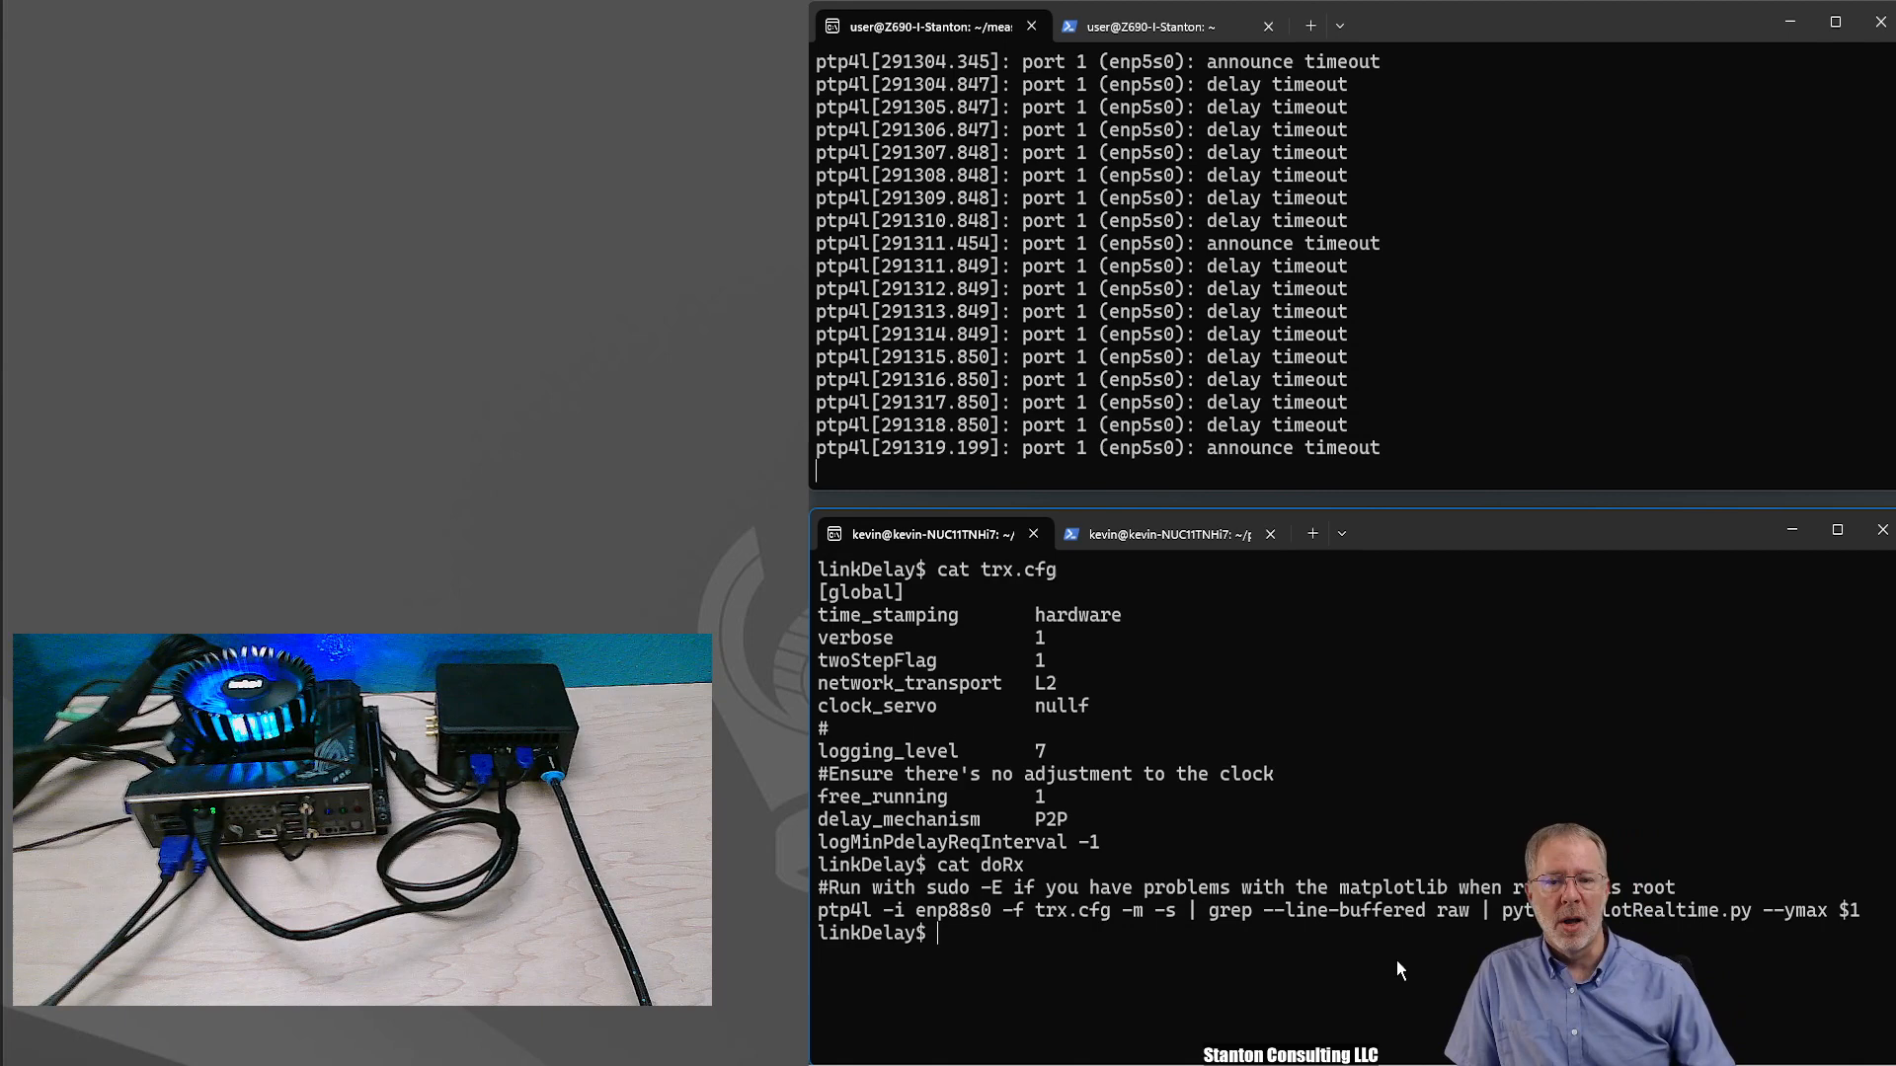
type("sudo doRx")
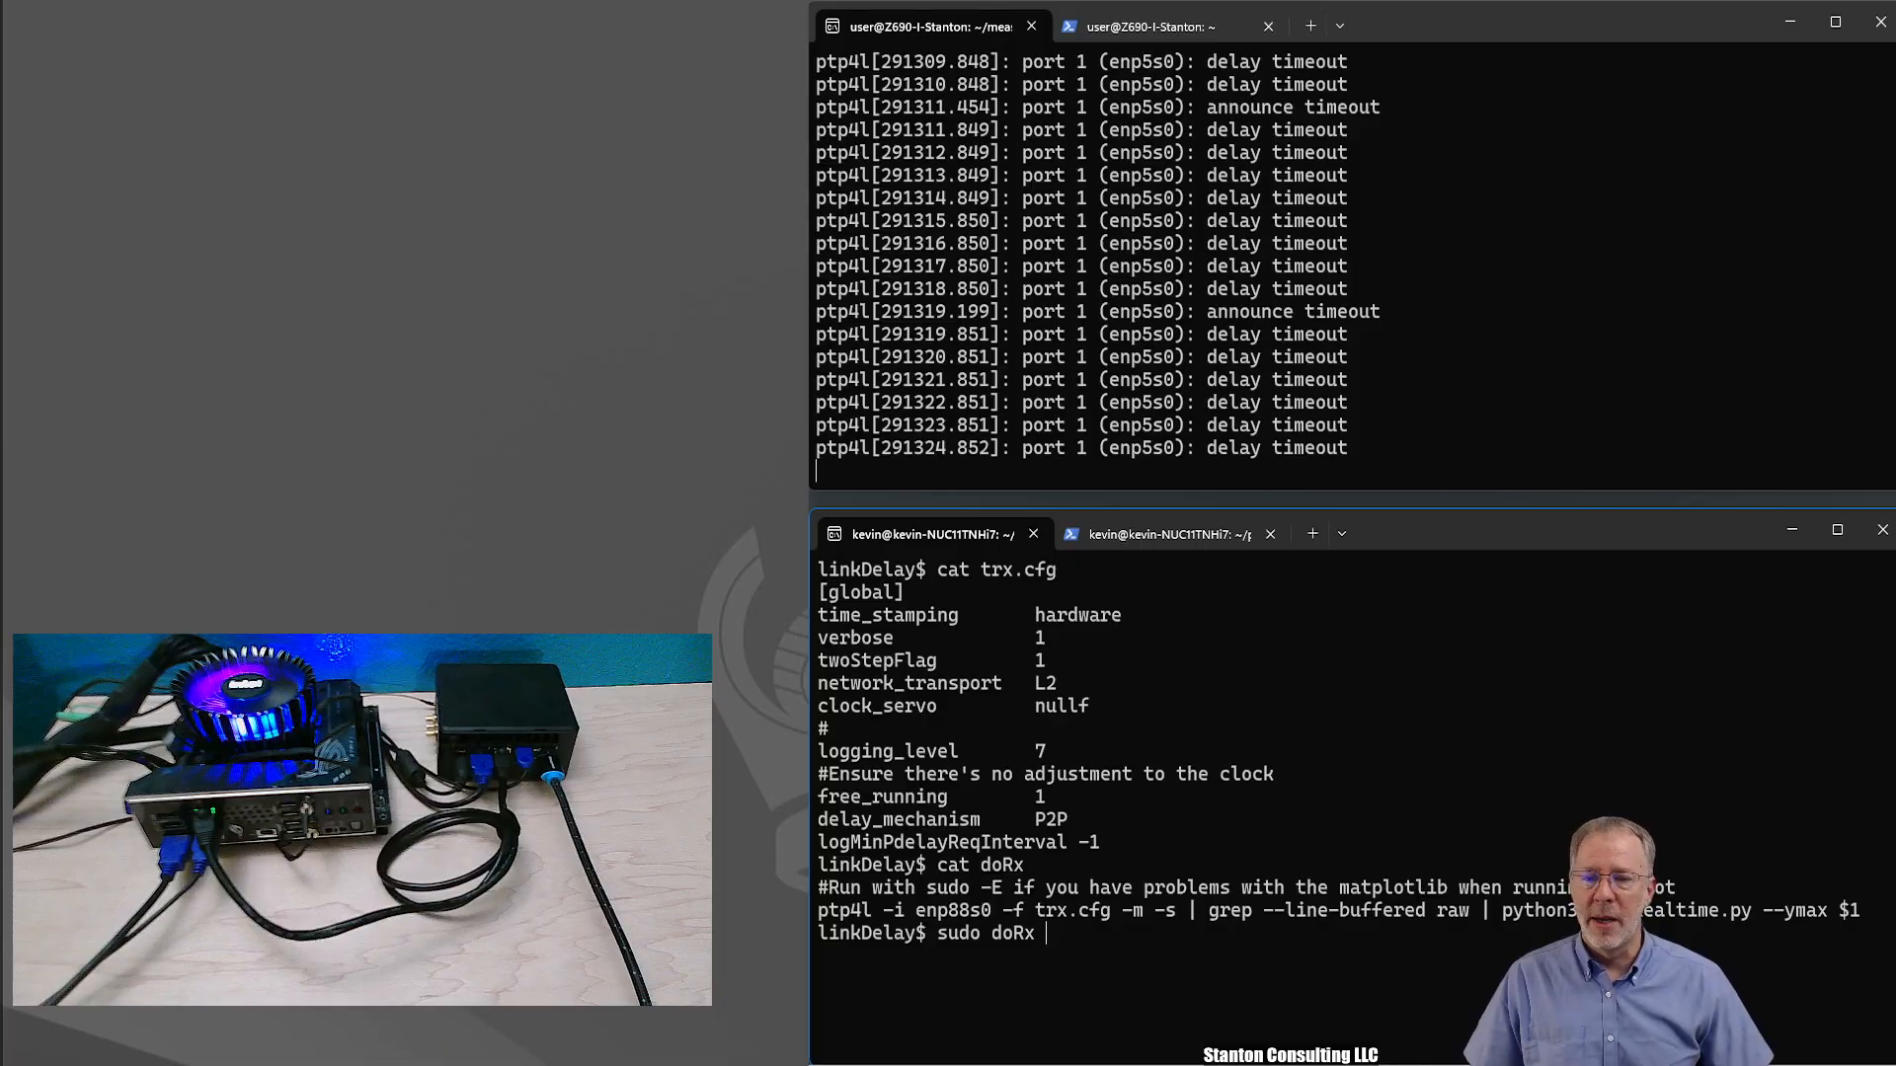
type("3")
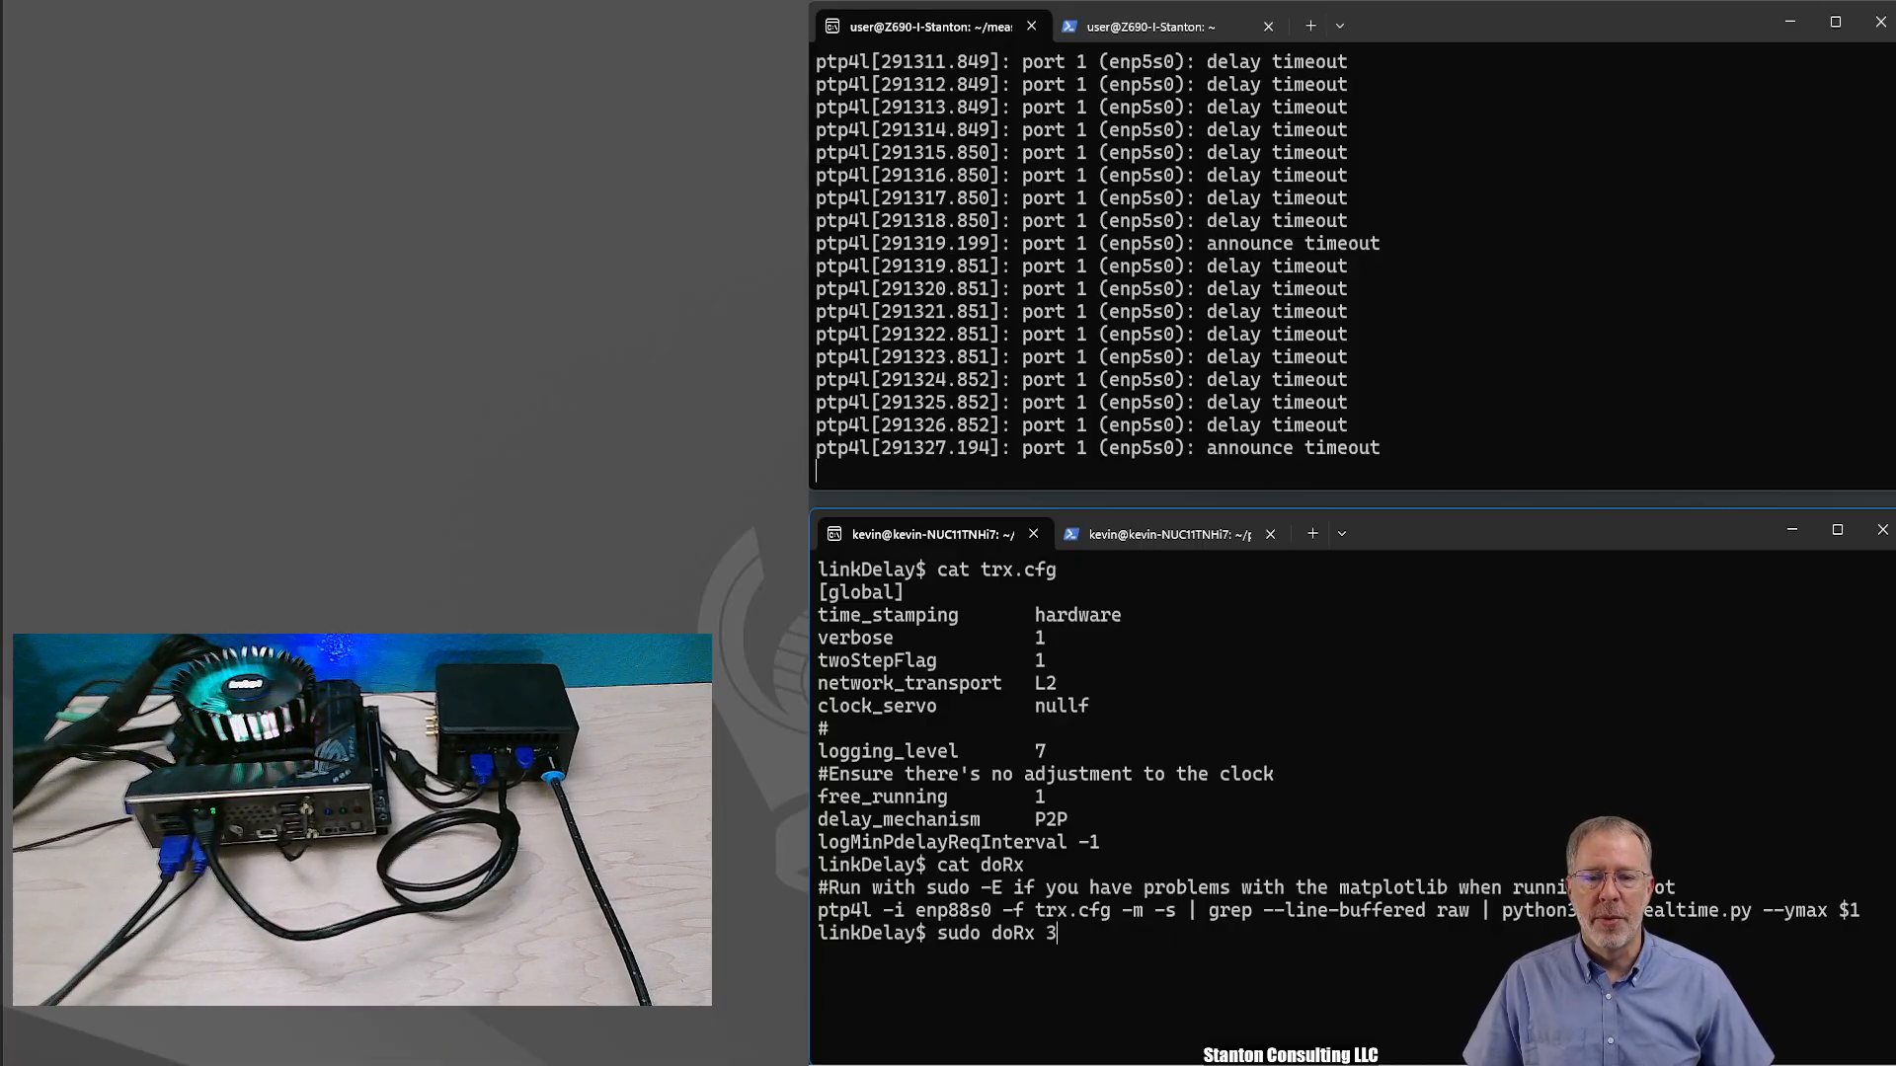
type("000")
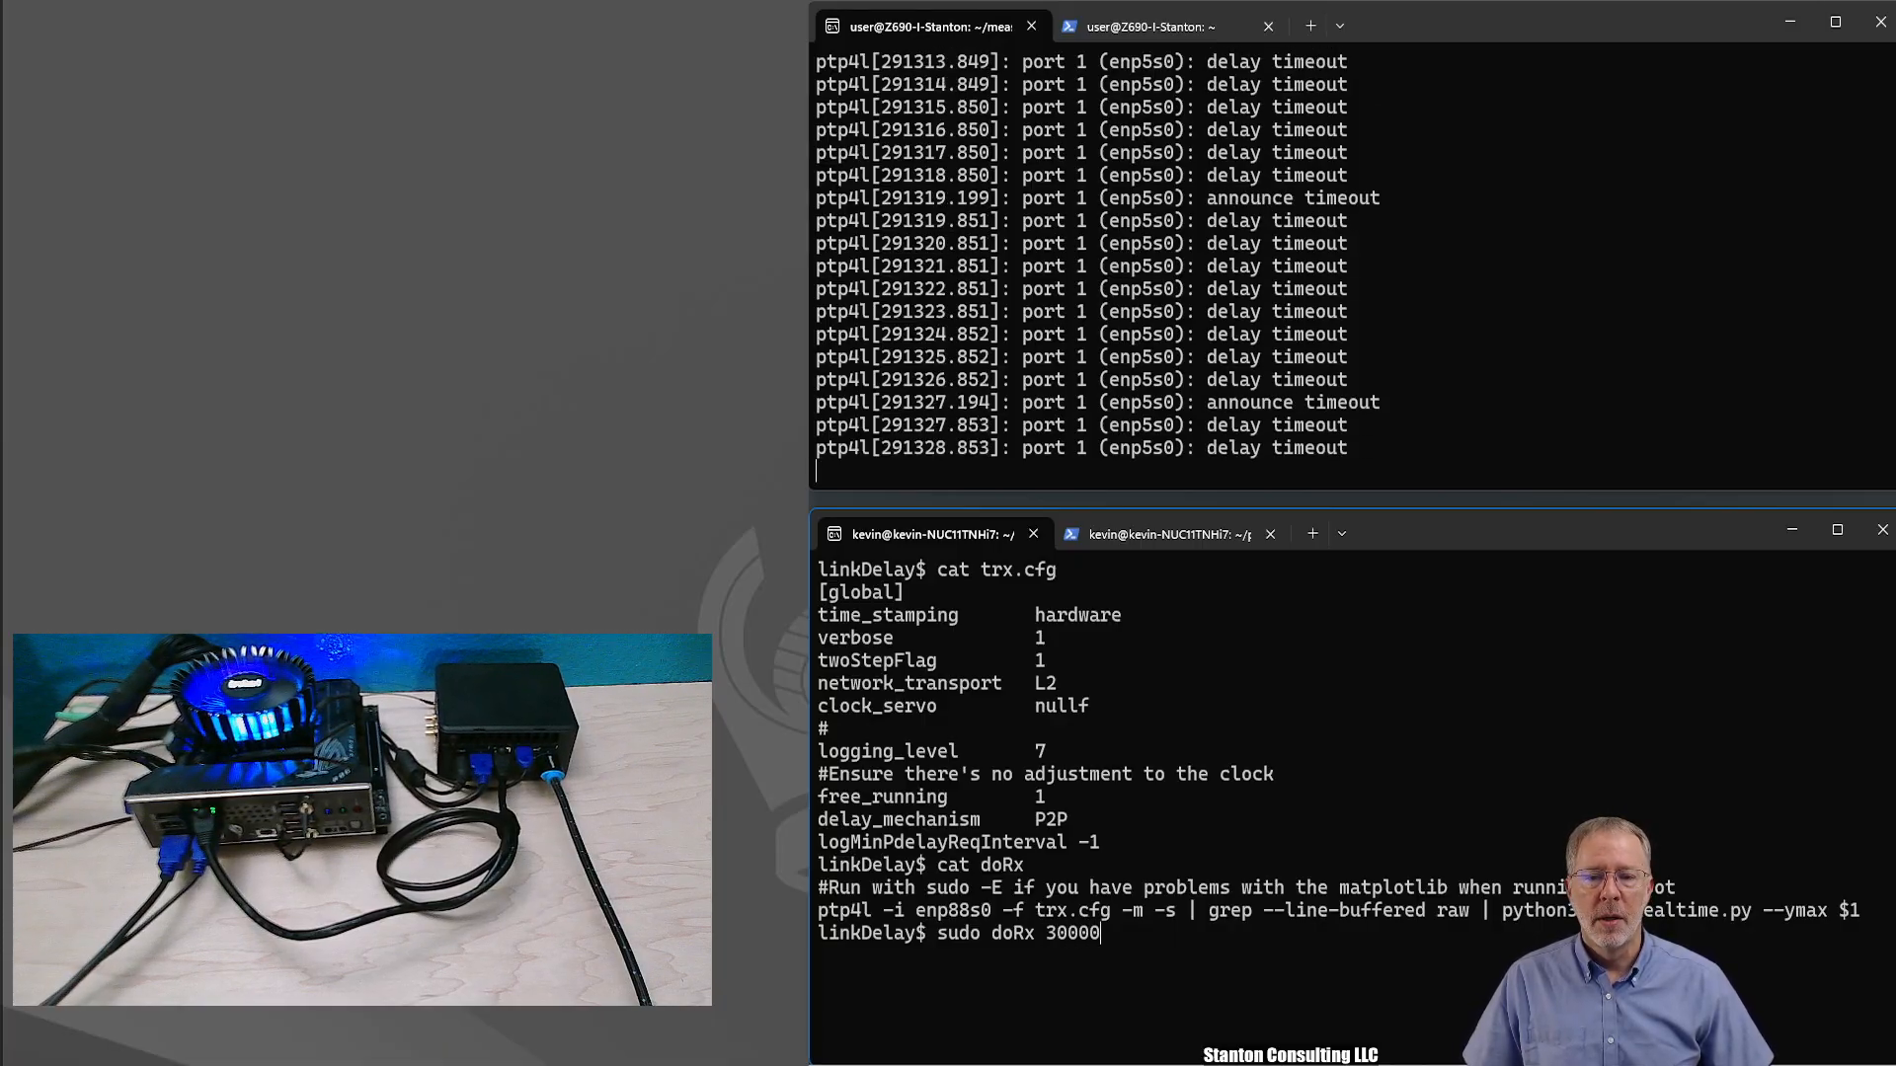
type("0")
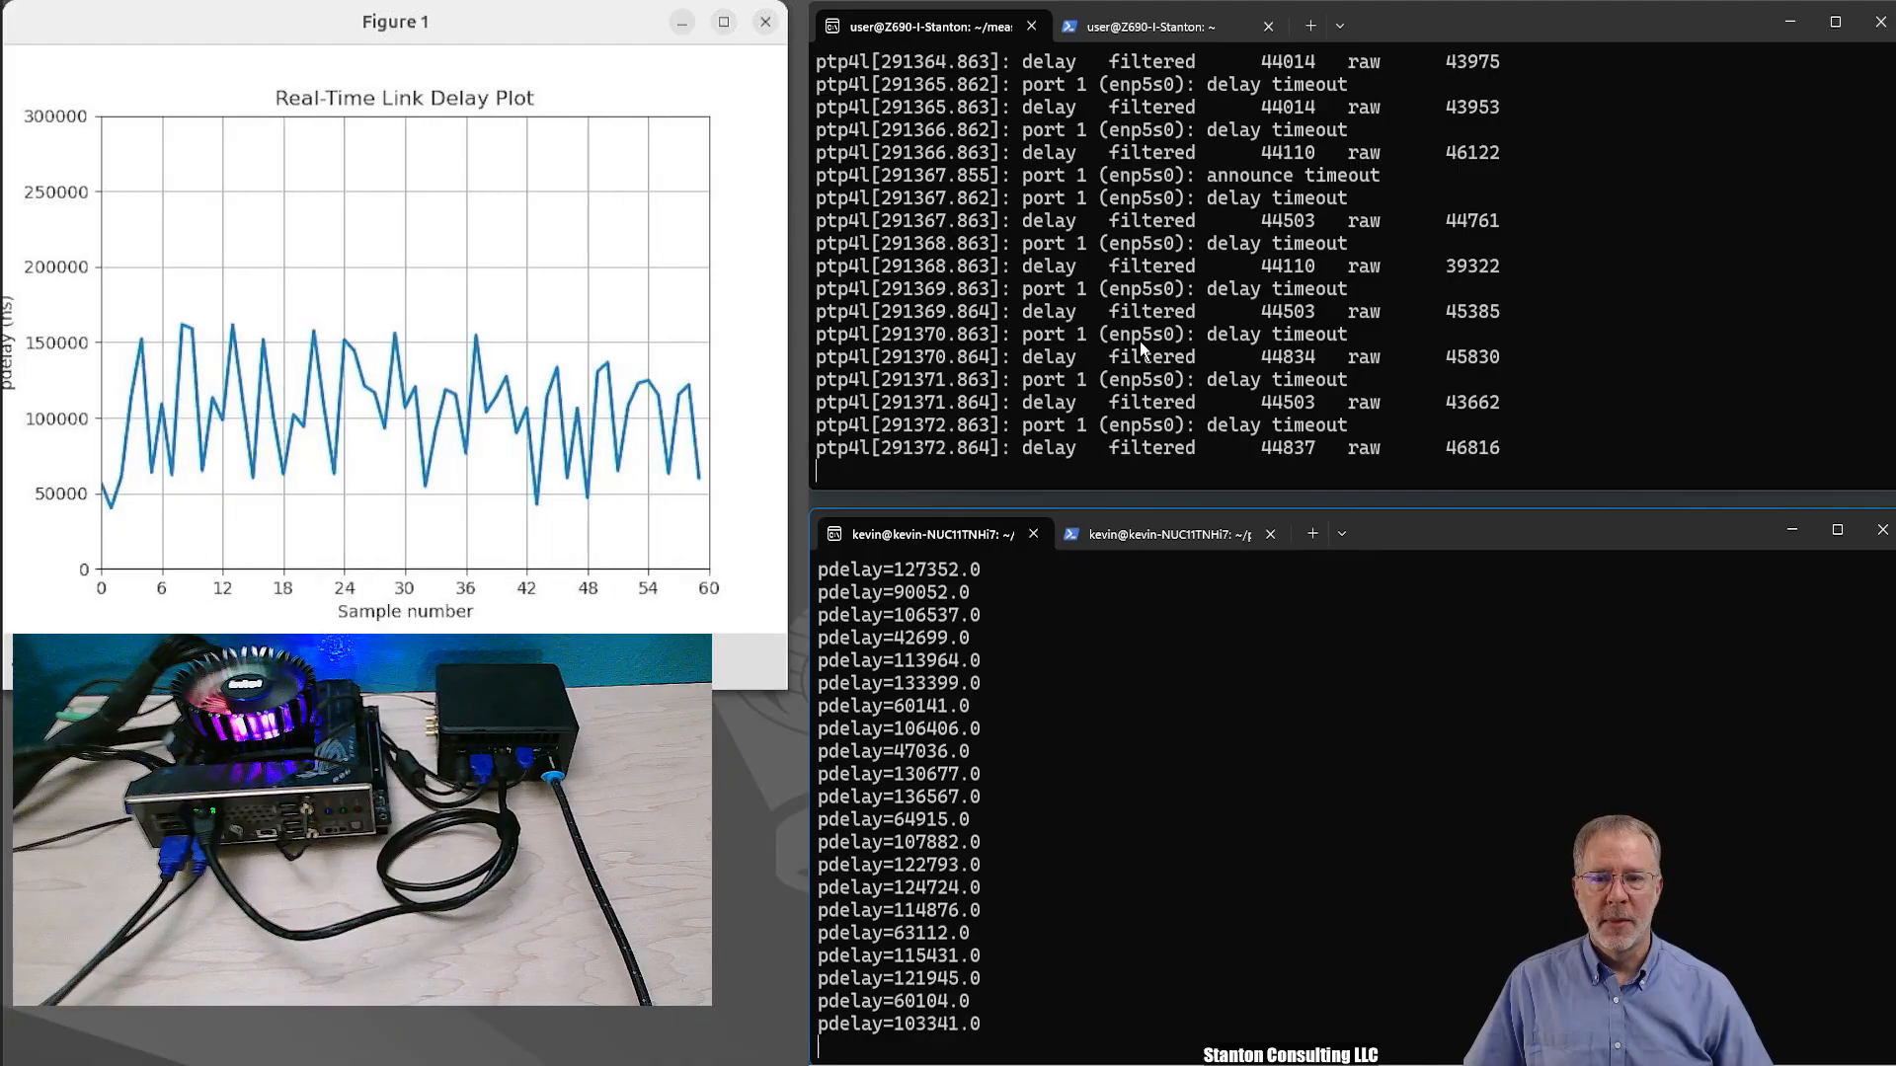
left_click(1136, 26)
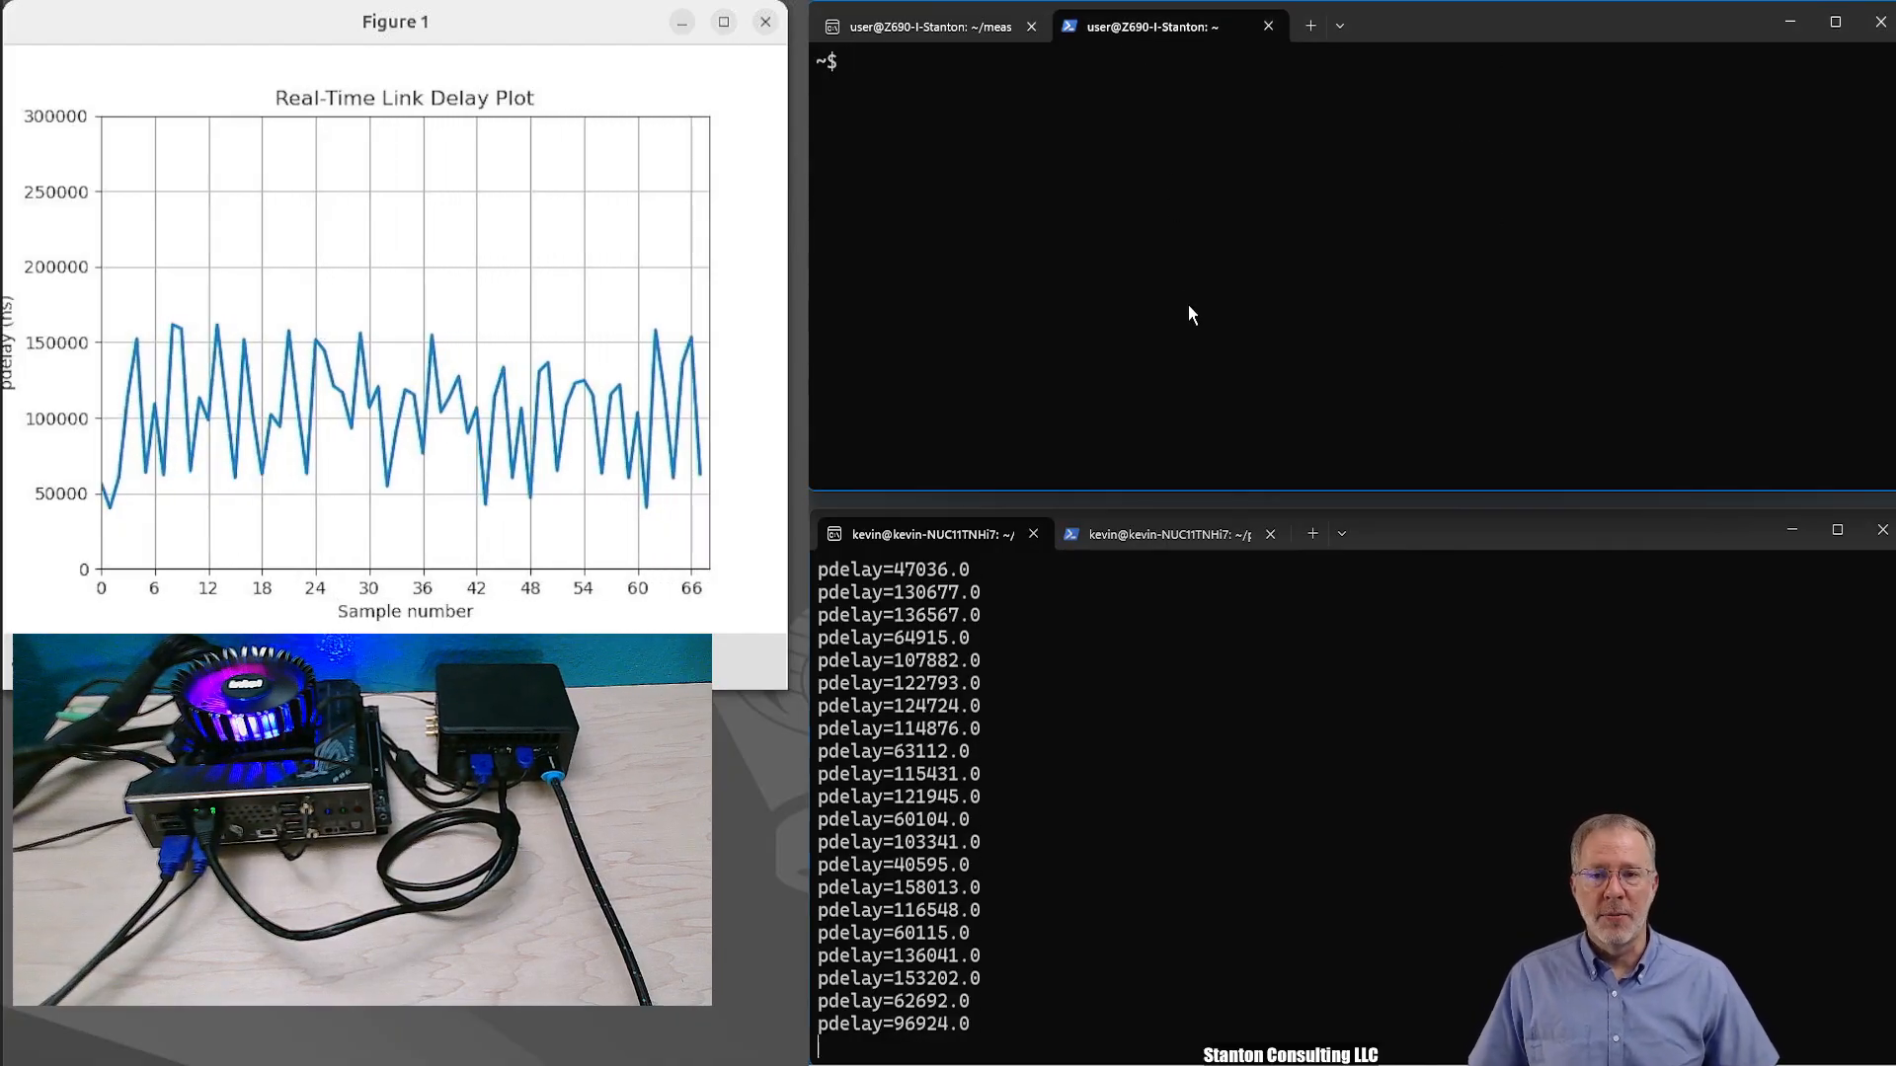
- Run stress --cpu 4 on the transmitter and interrupt the receiver plotting script
type("stress")
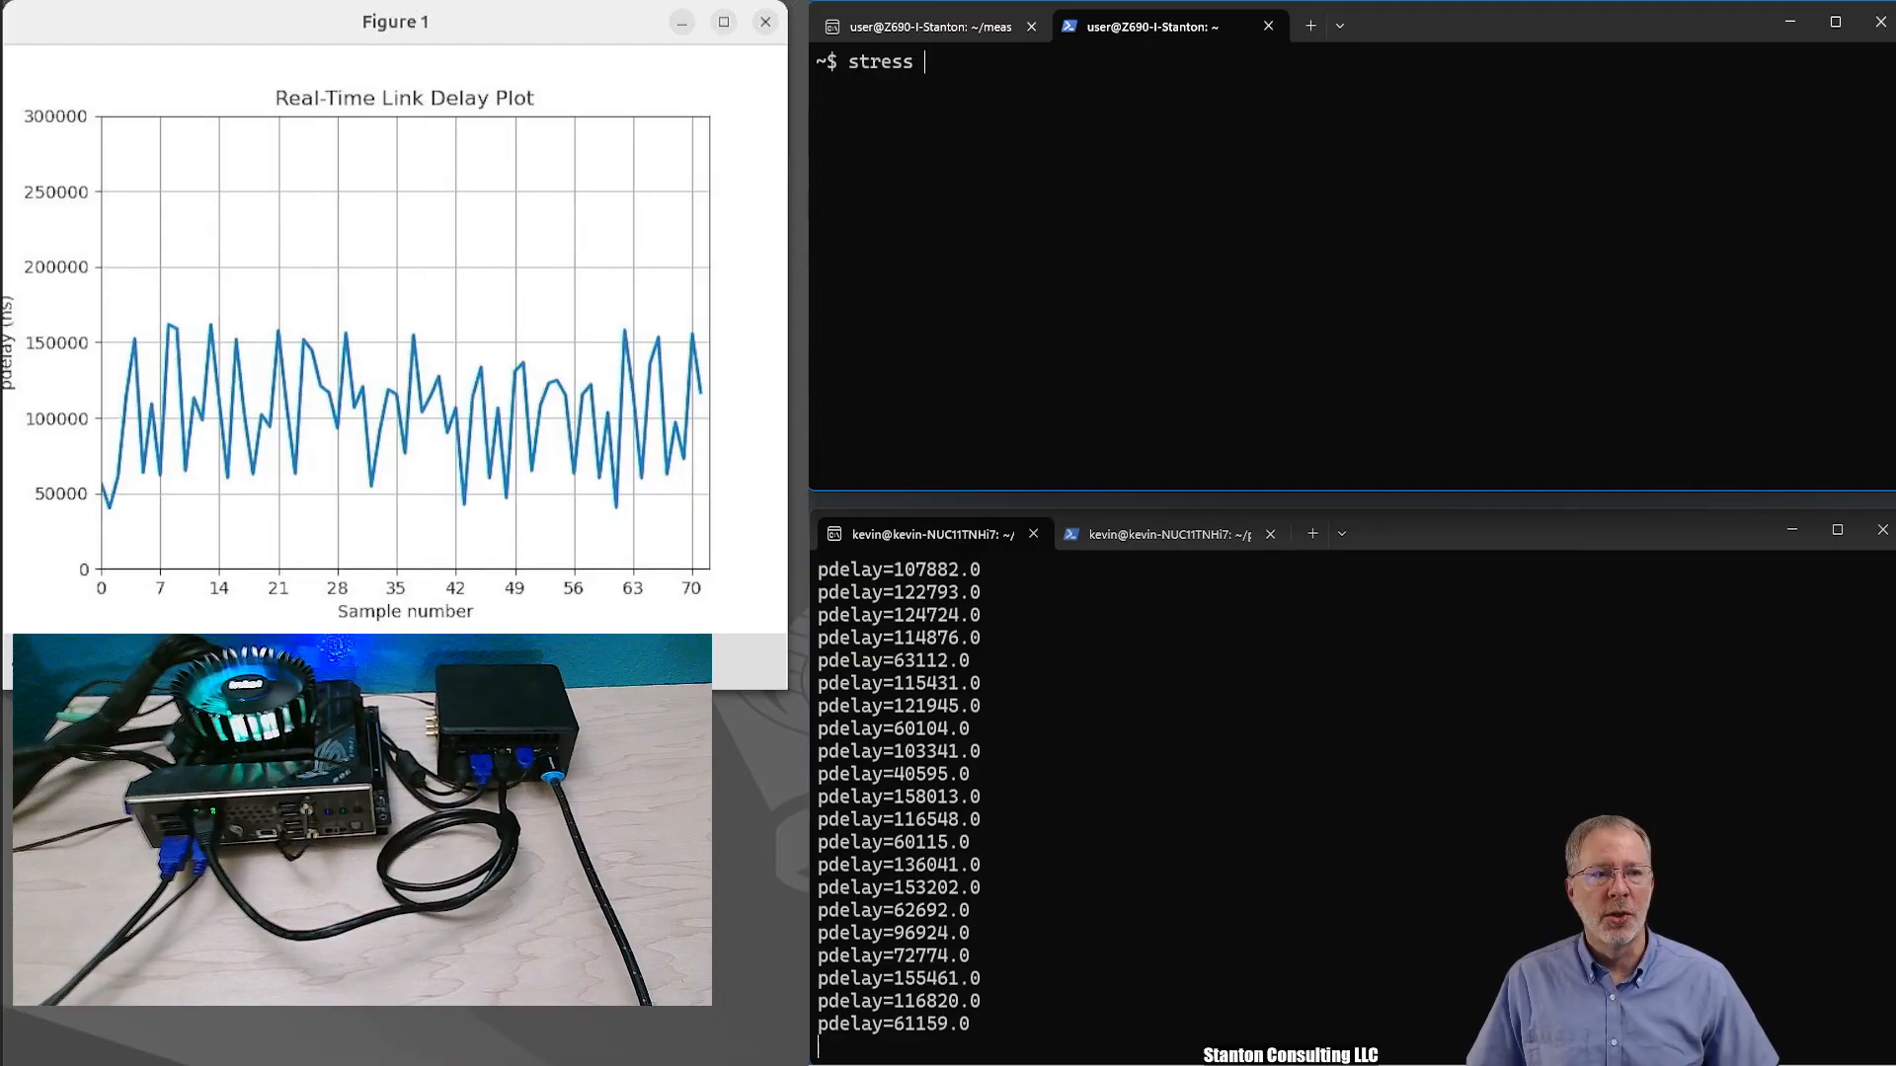
type("--cpu 4")
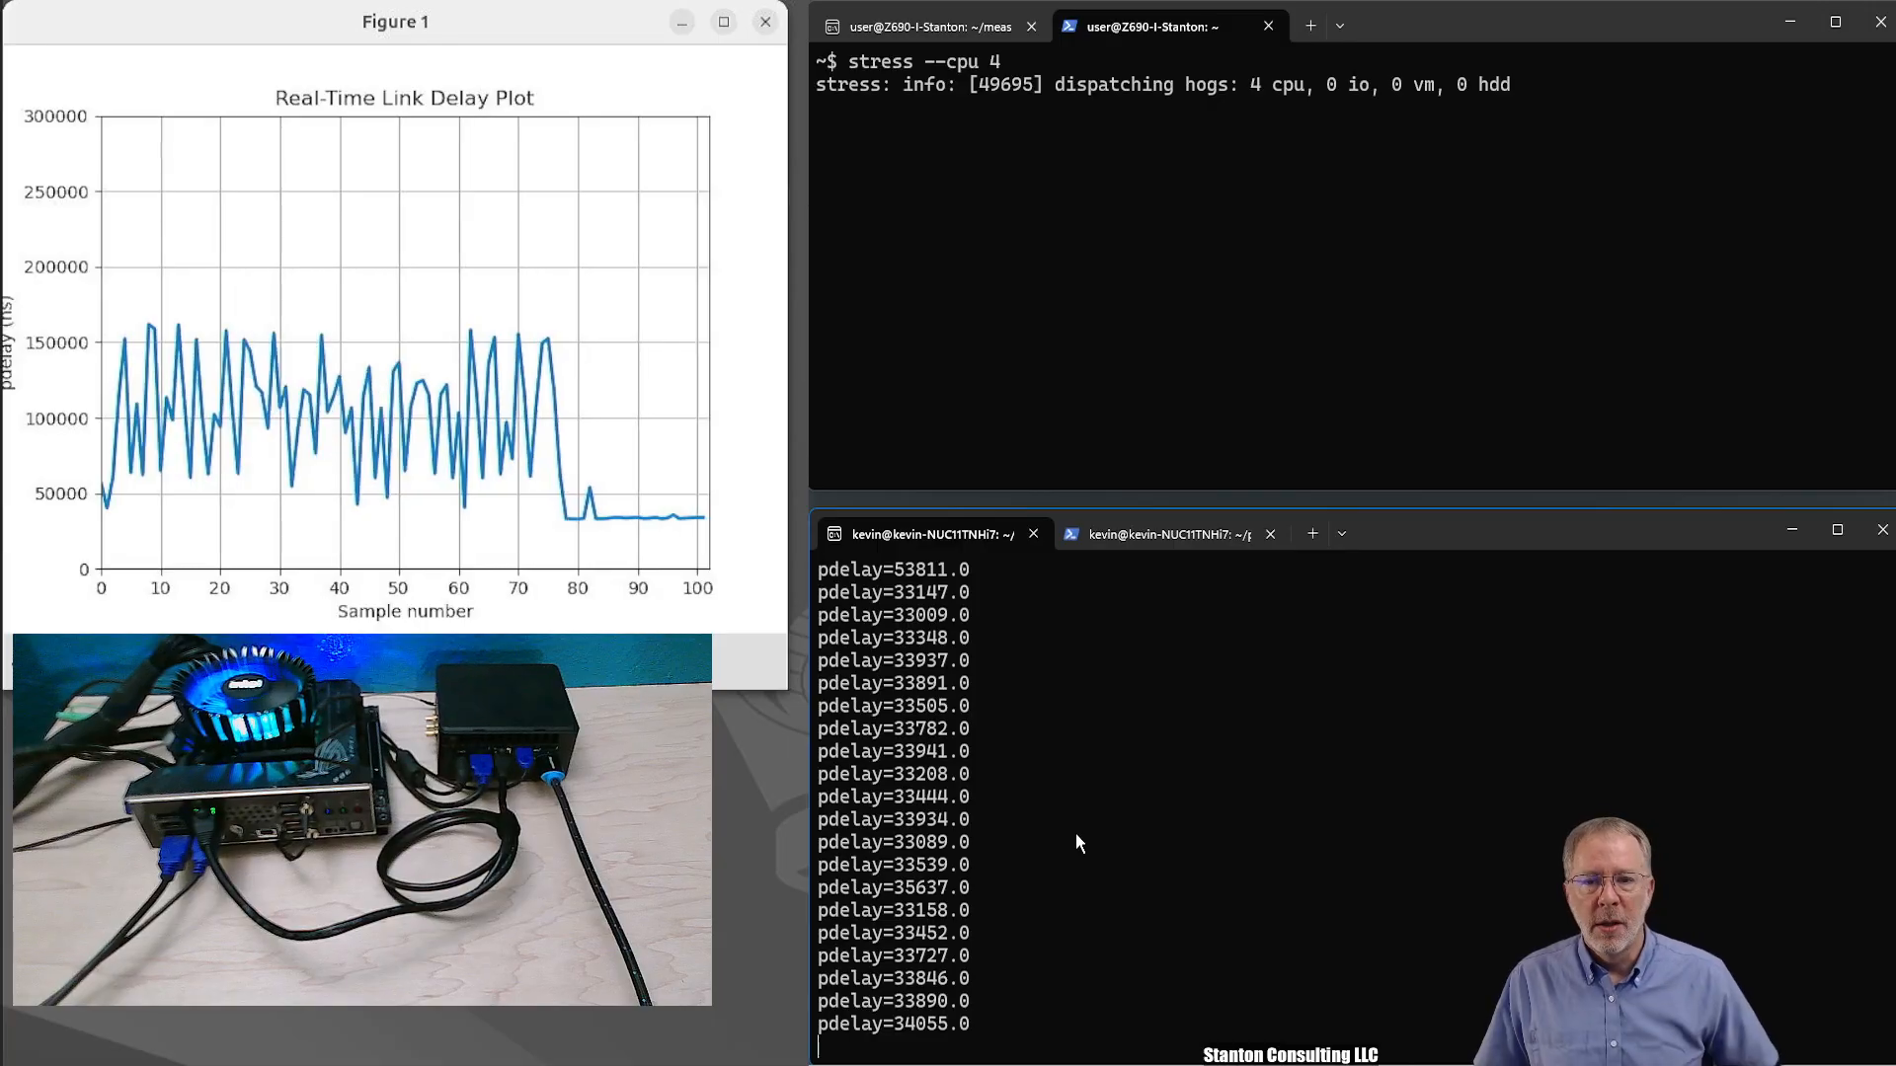
key("ctrl+c")
type("kill %1")
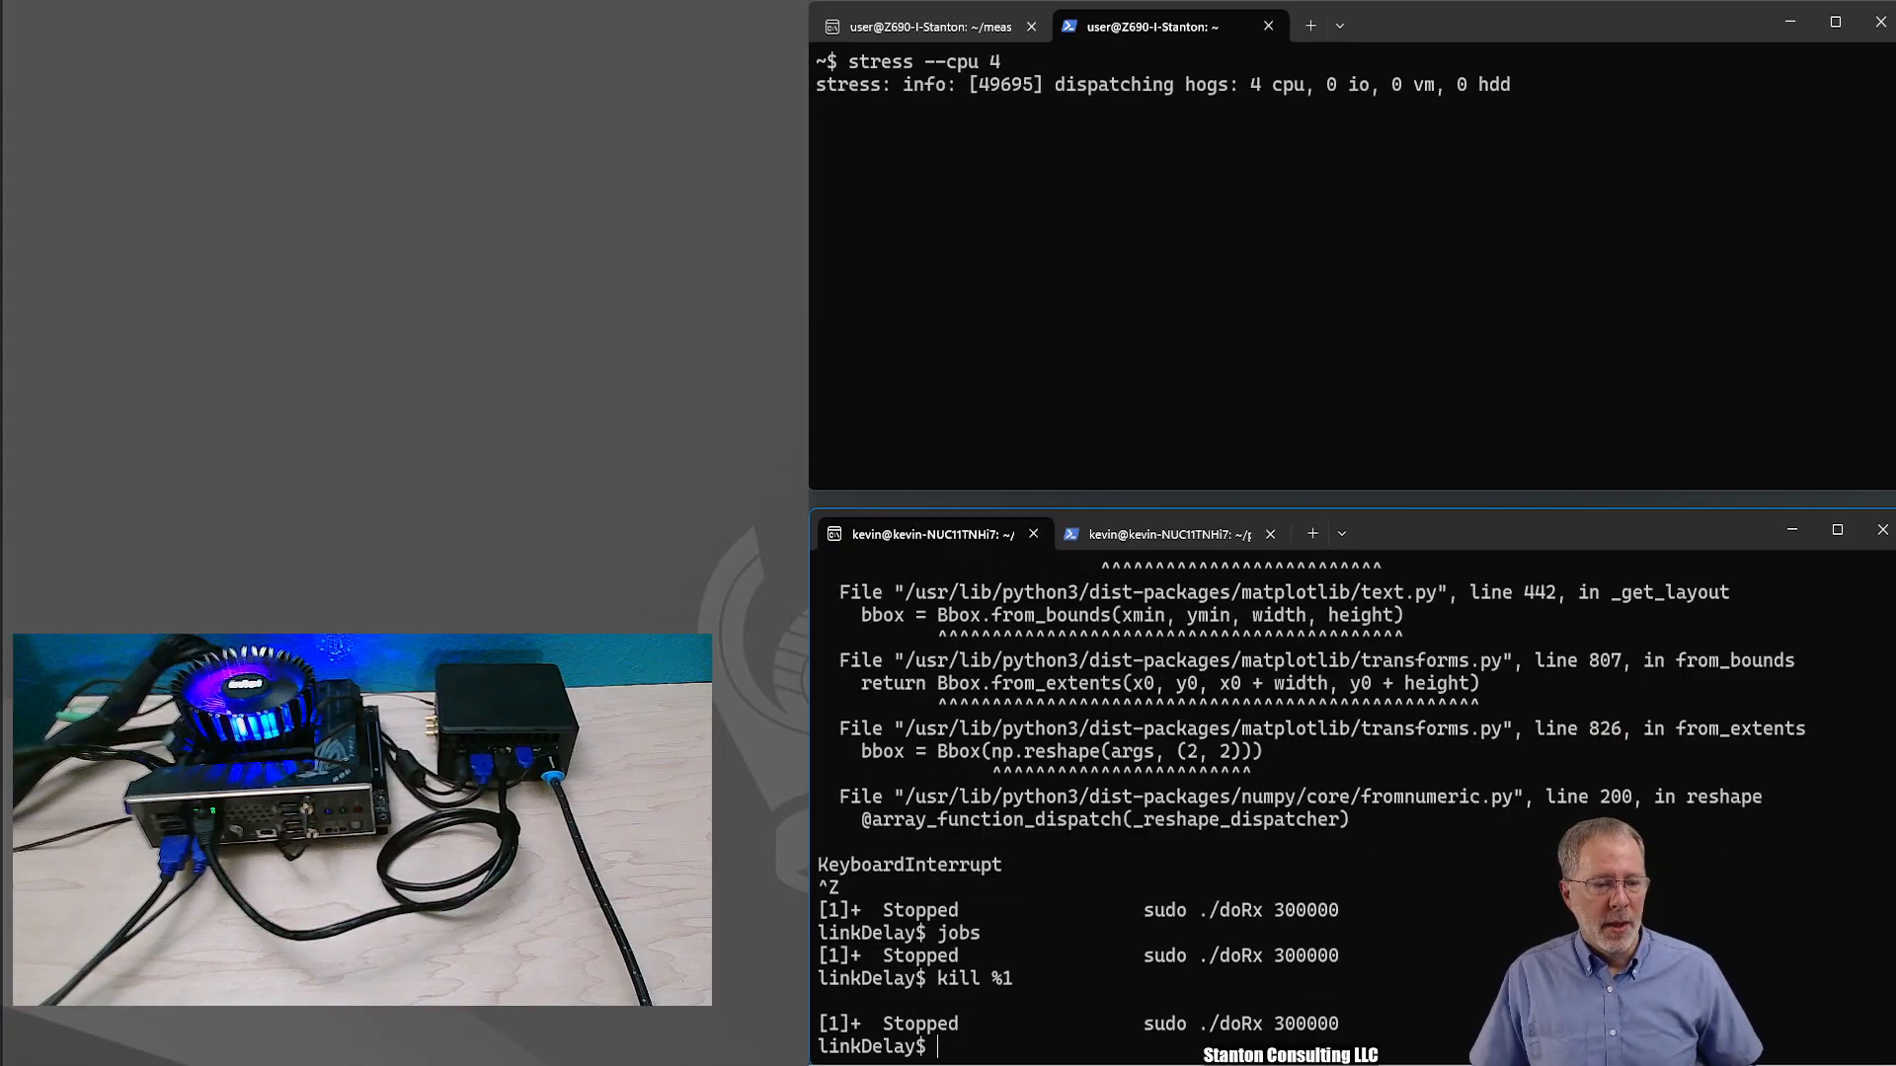
- Restart the receiver plot with sudo ./doRx 300000
type("sudo ./doRx 300000")
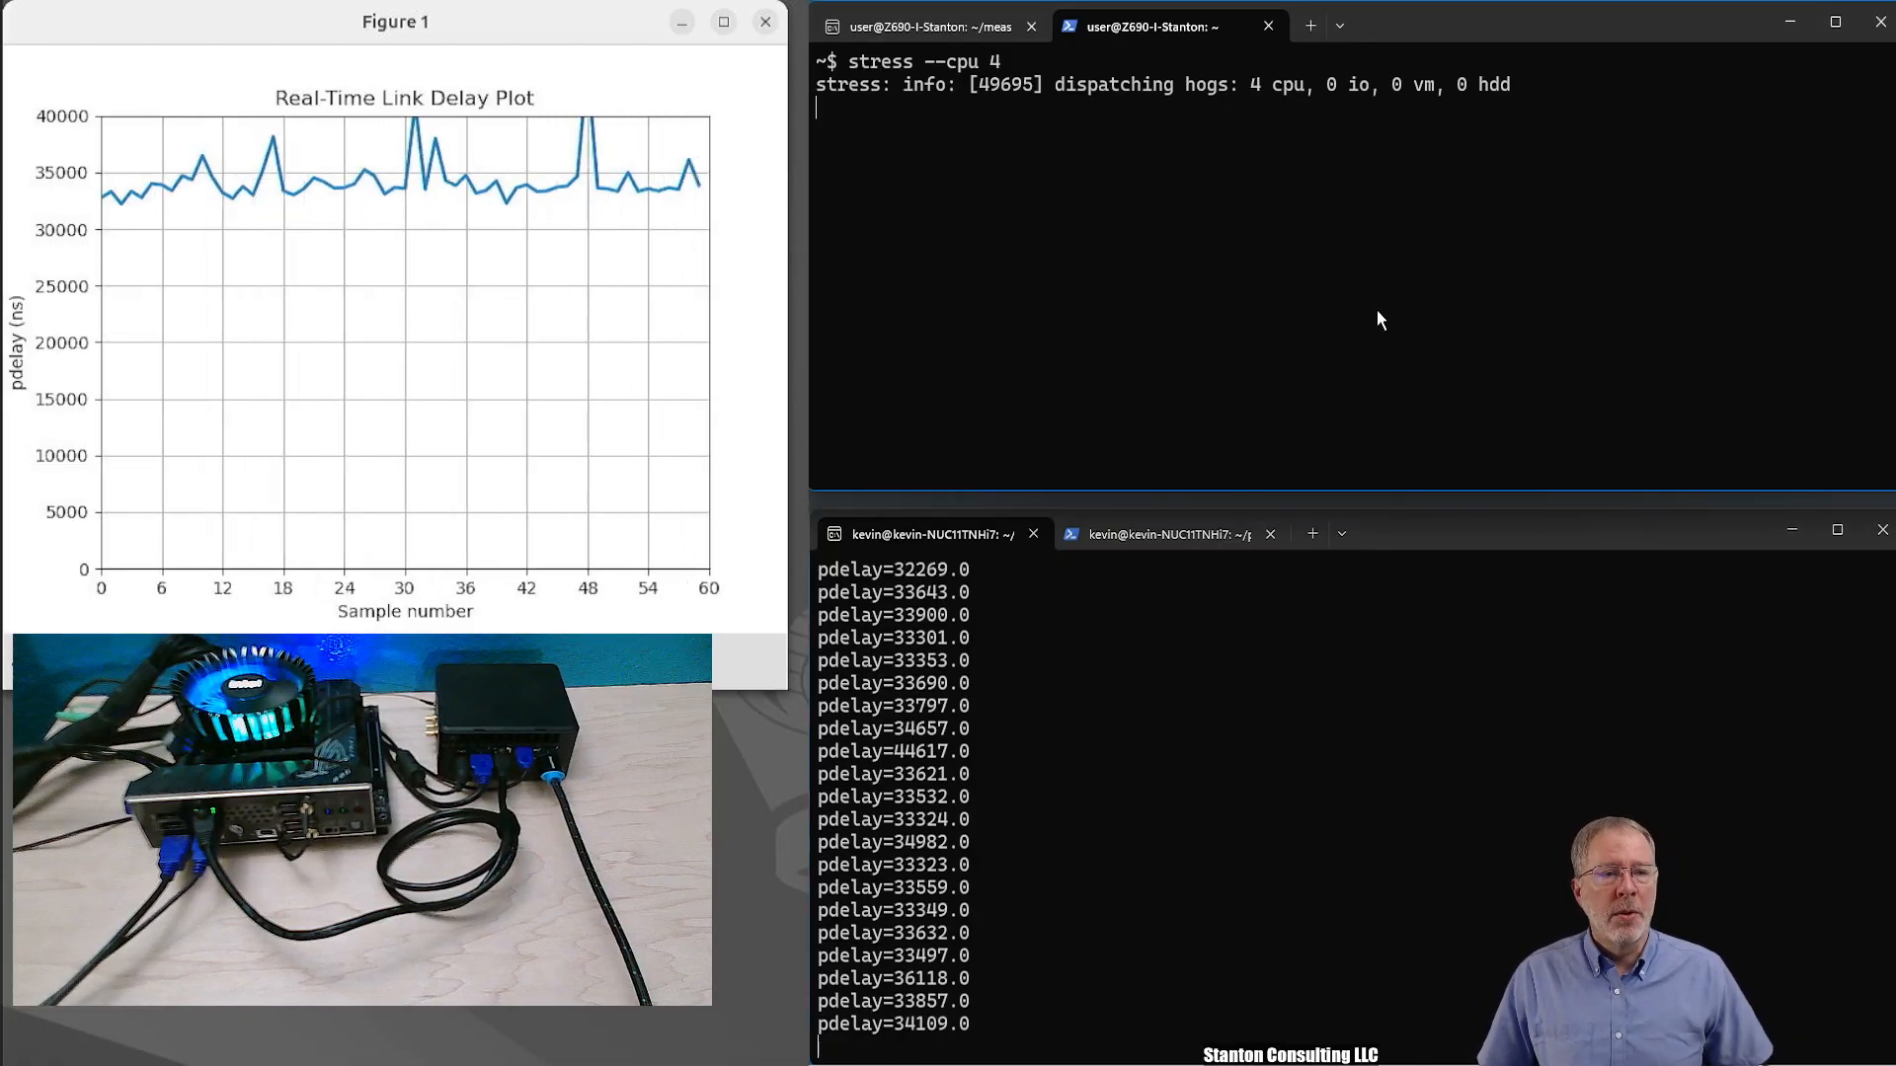
- Stop ptp4l, set ttx.cfg to hardware timestamping, and retype the ptp4l command on enp5s0
key("ctrl+c")
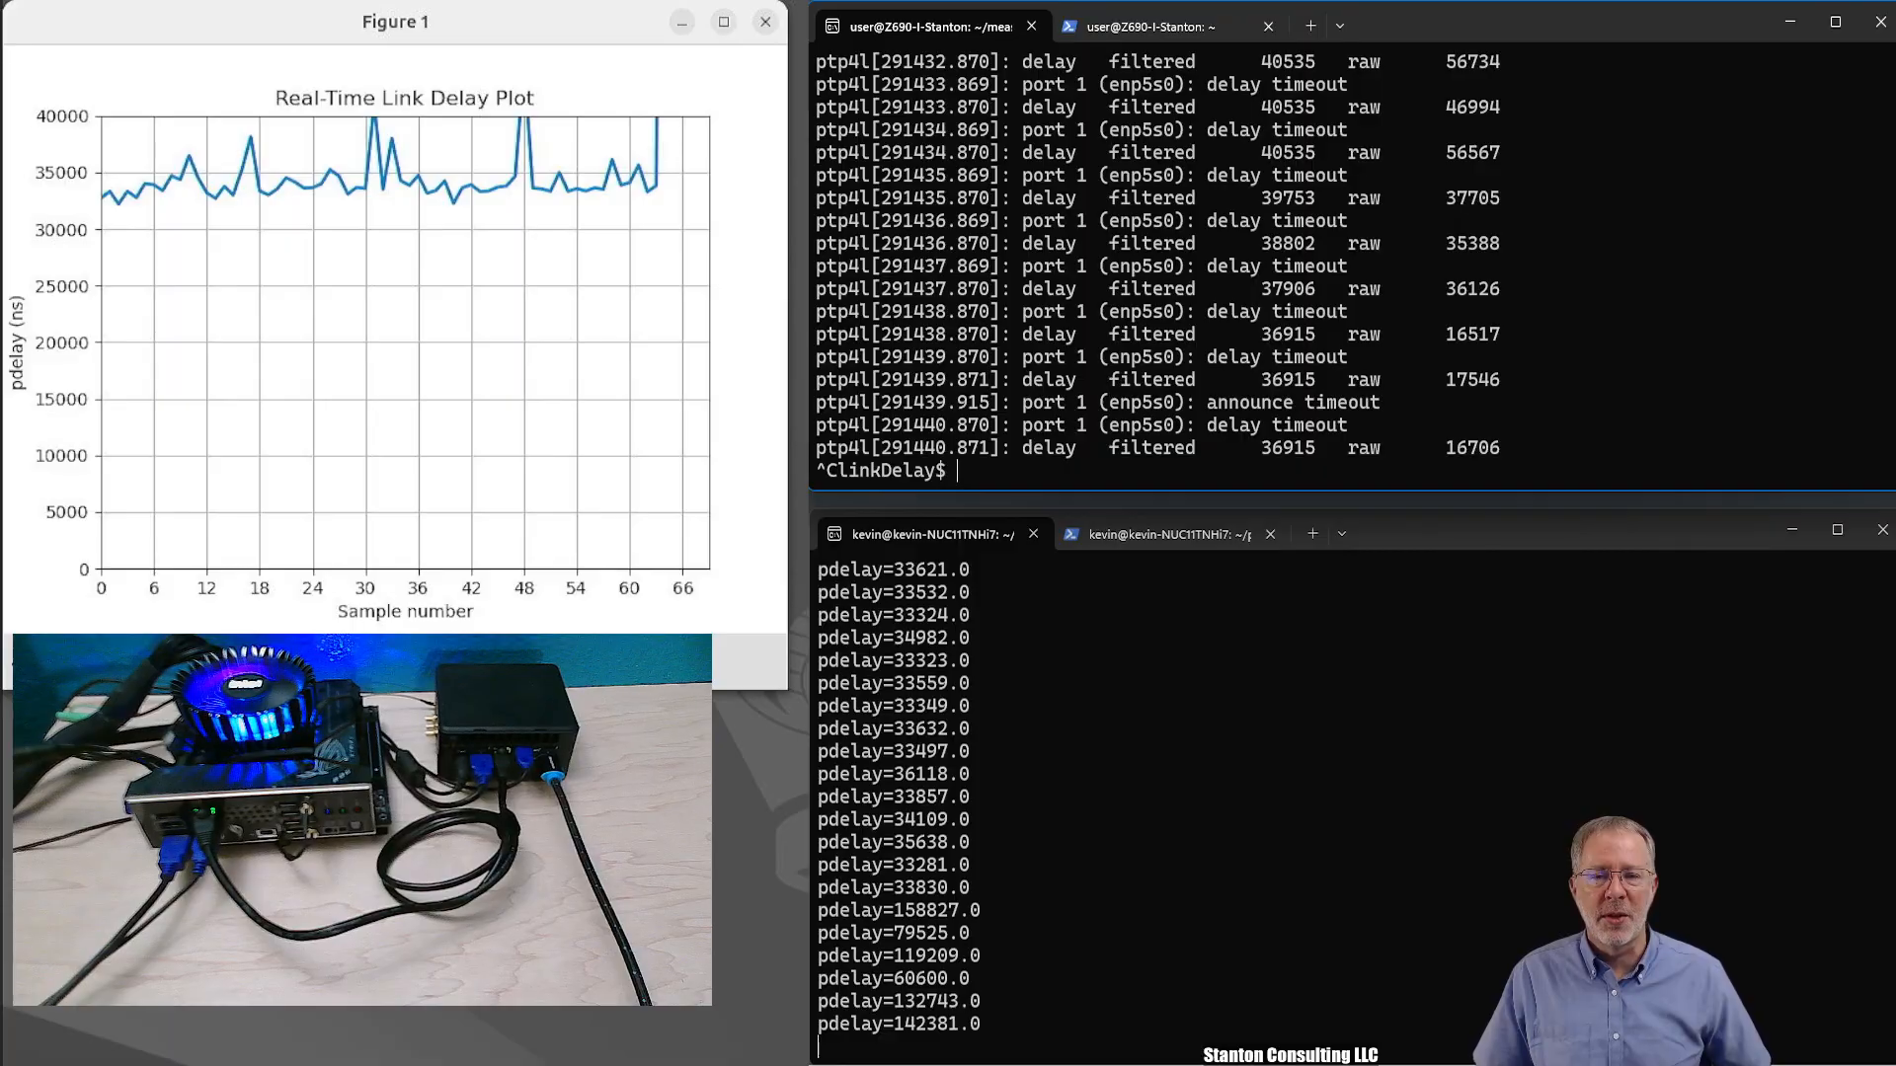
type("sudo ptp4l -i enp5s0 -f ttx.cfg -m -s -l 7")
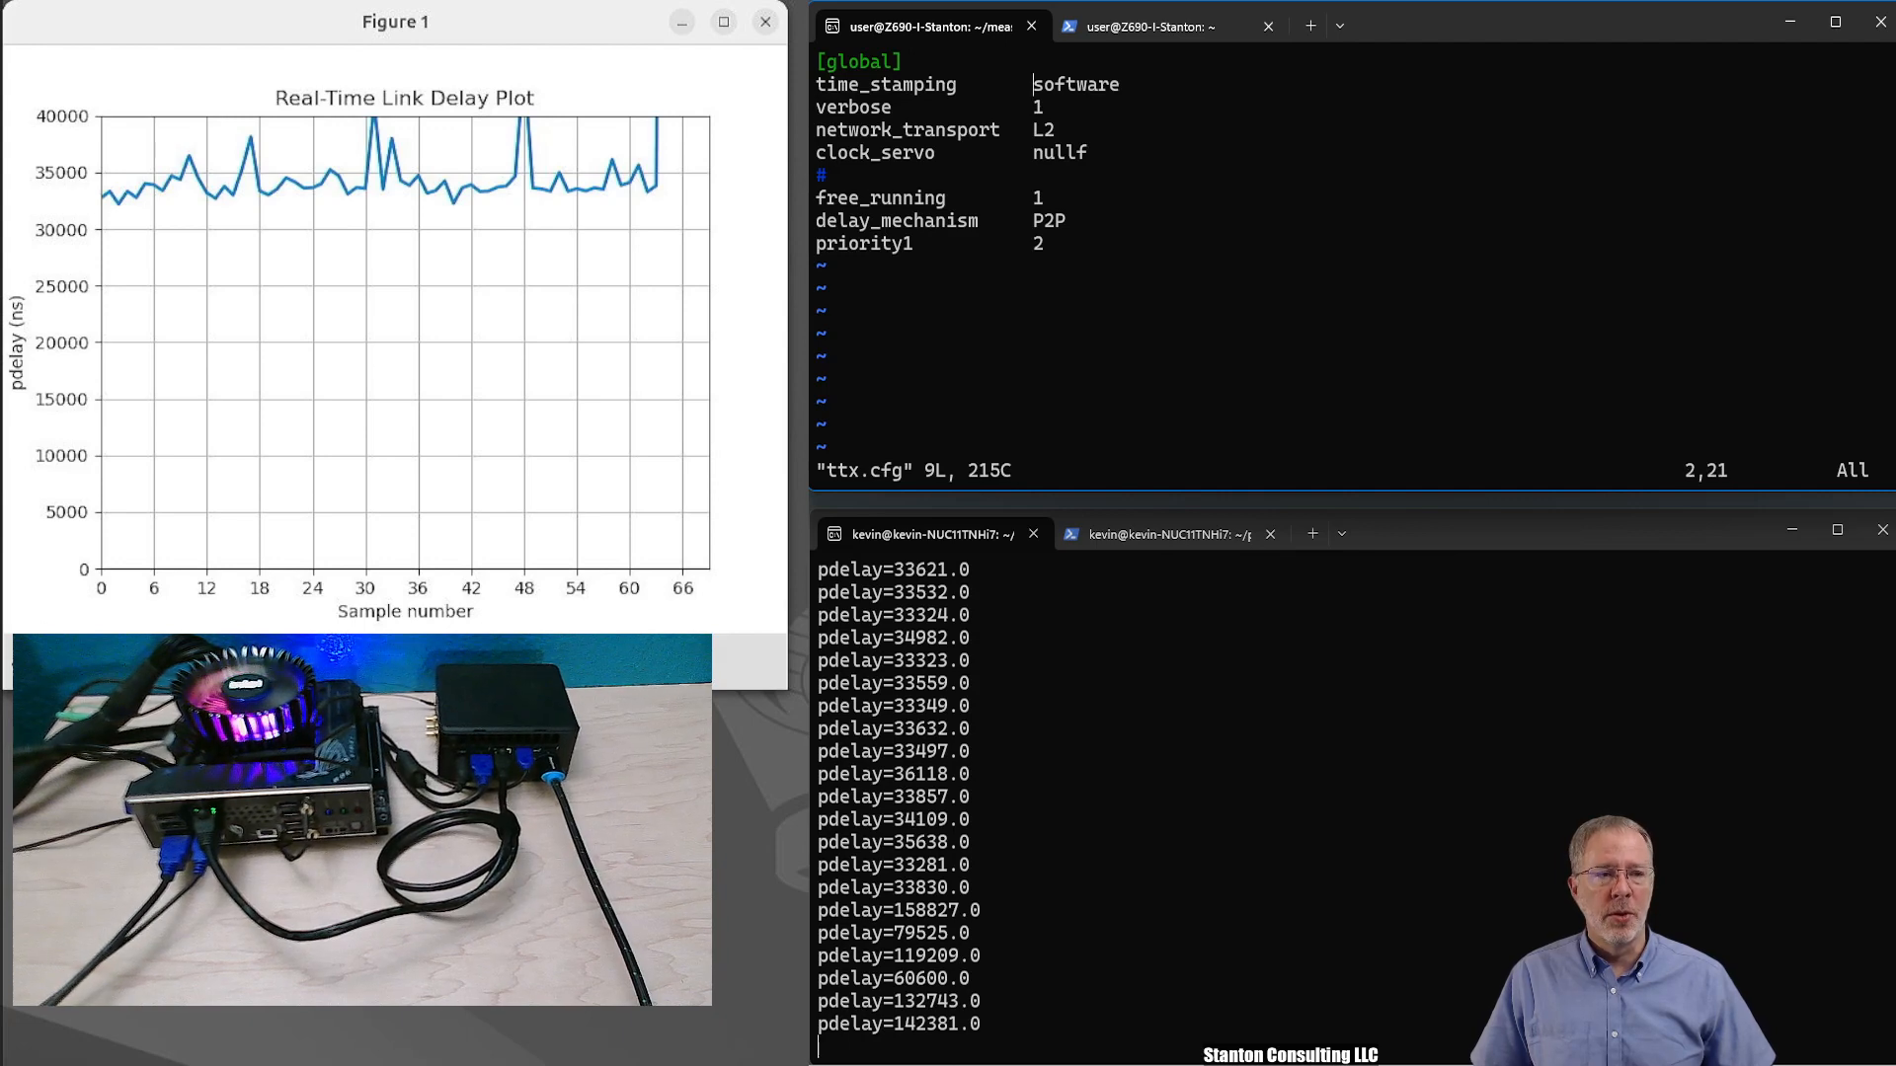
type("hardware")
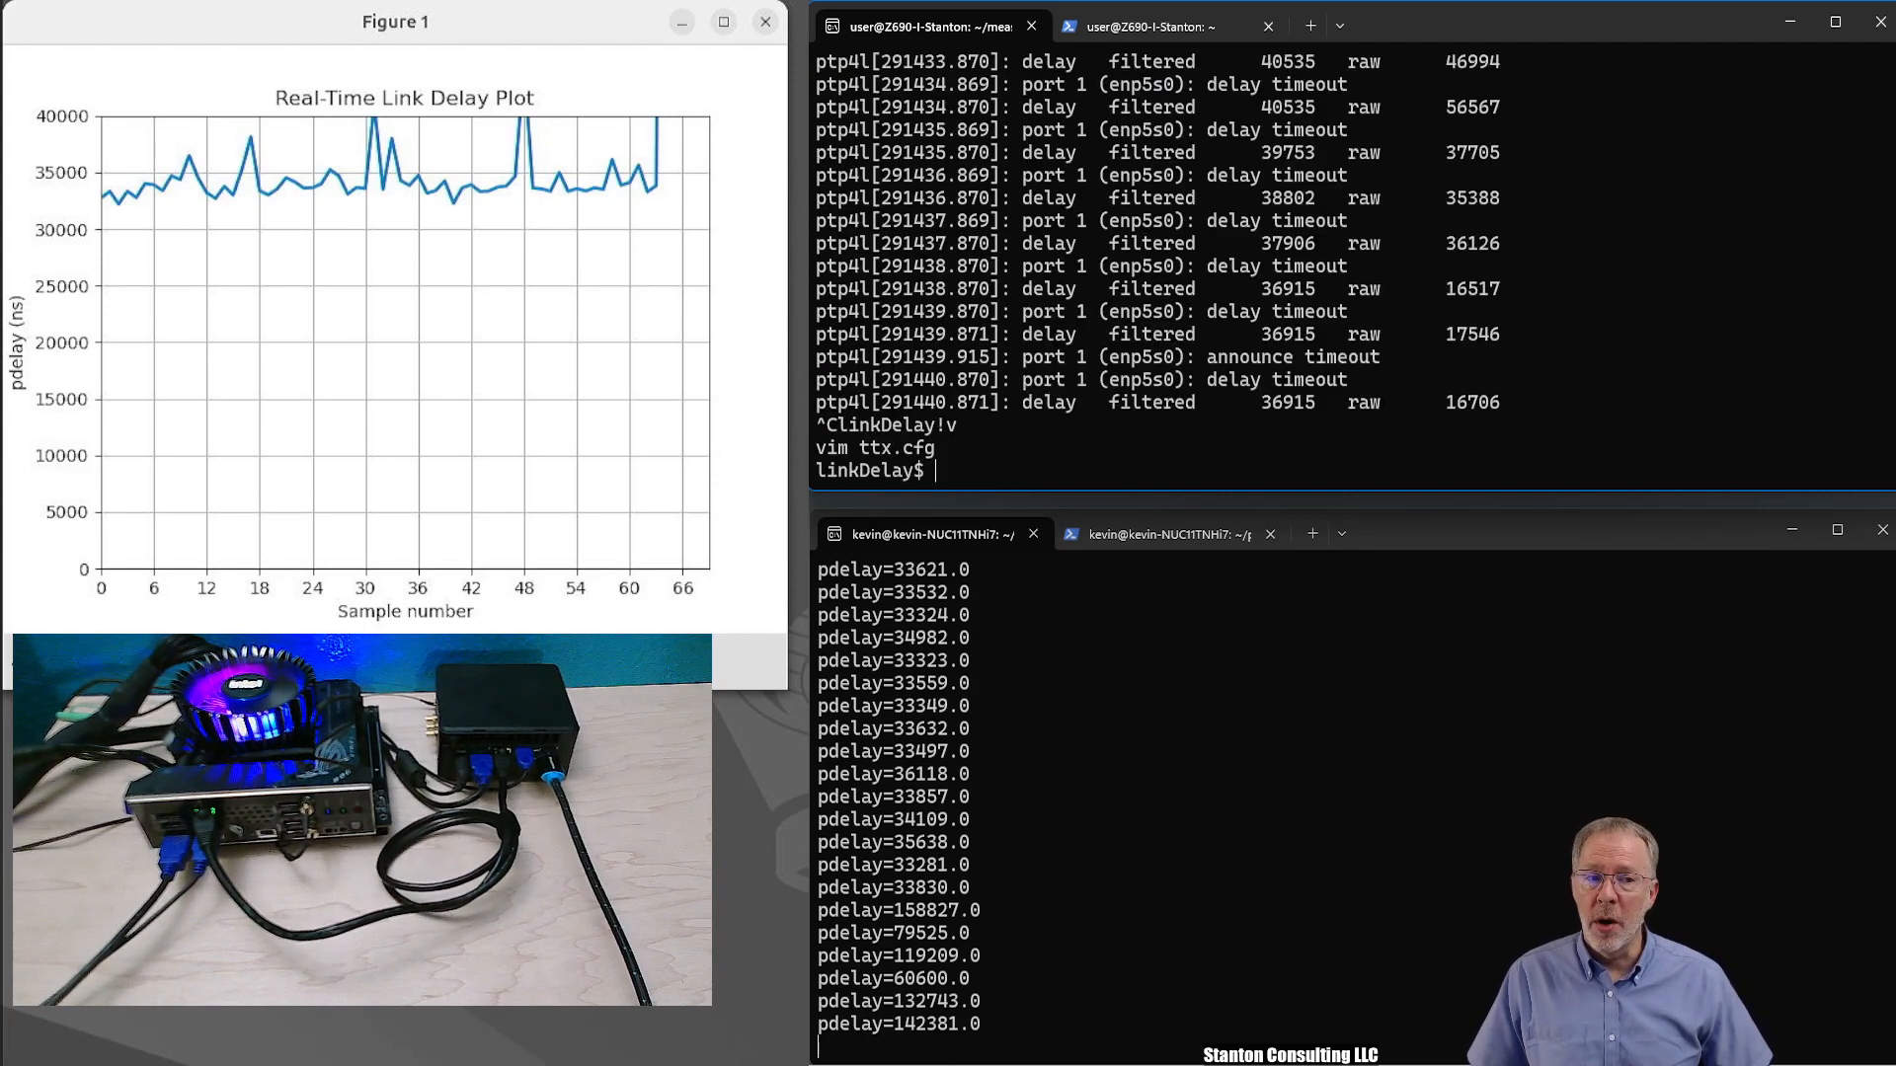
type("sudo ptp4l -i enp5s0 -f ttx.cfg -m -s -l 7")
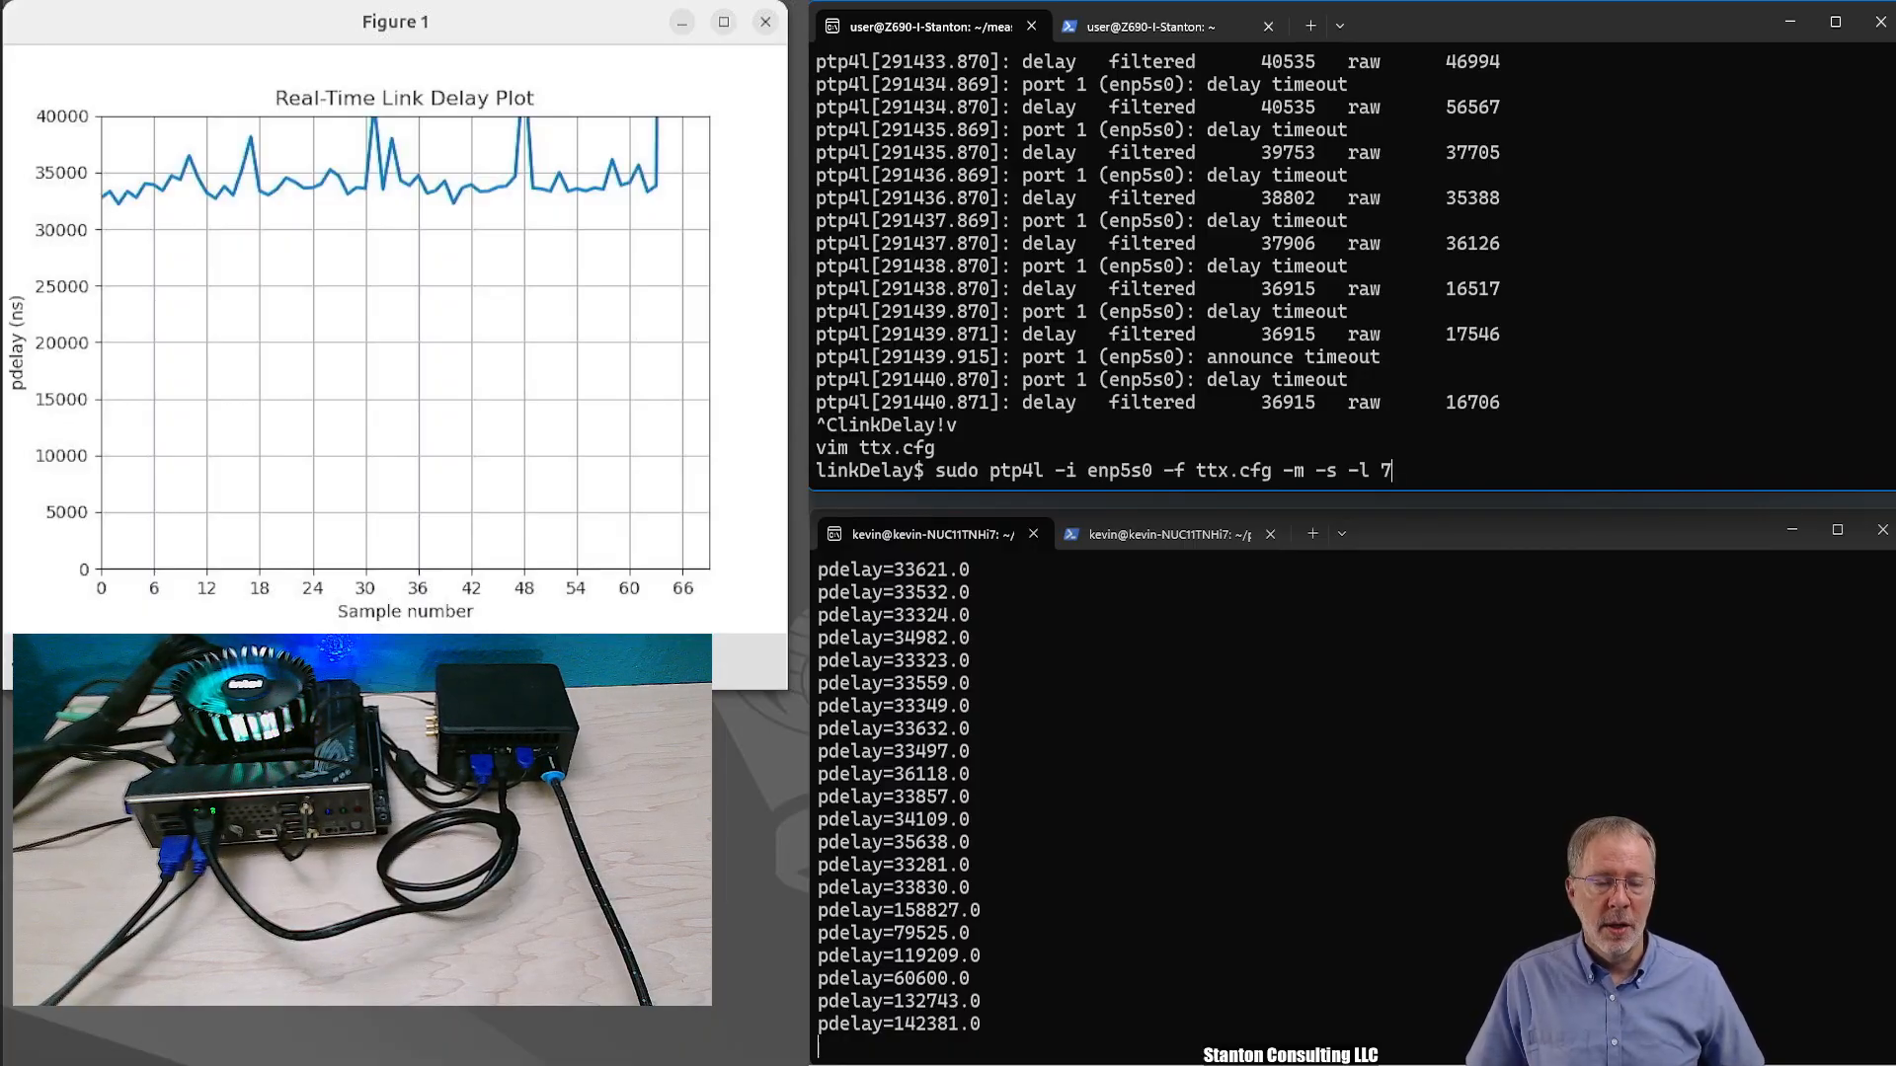